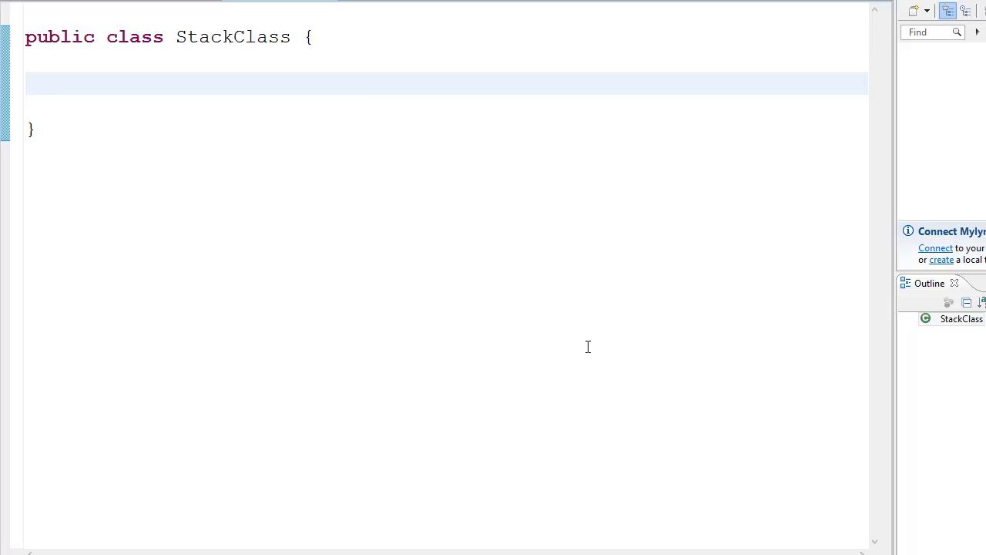
mouse_move(403, 279)
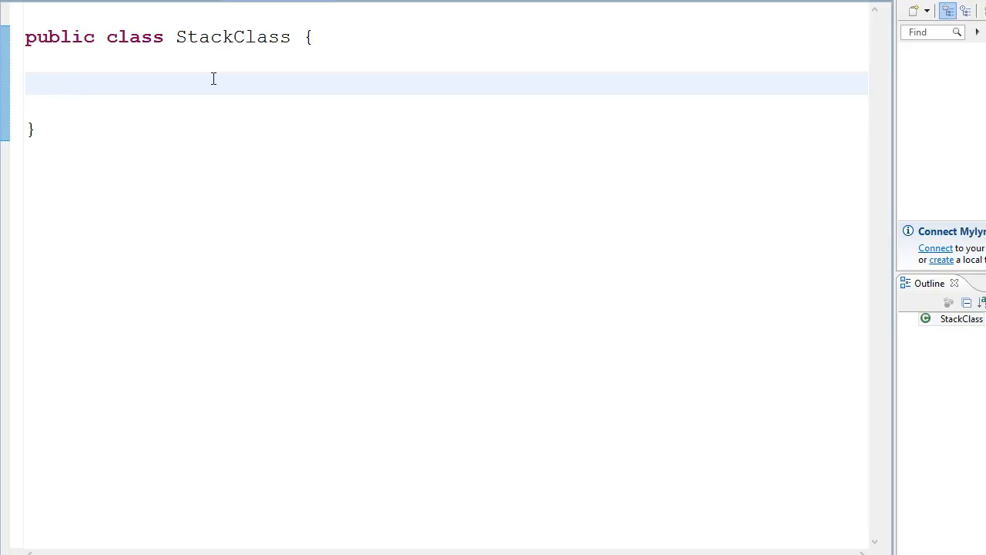
Declare the constant 'static final int max = 5;' in StackClass
text(int)
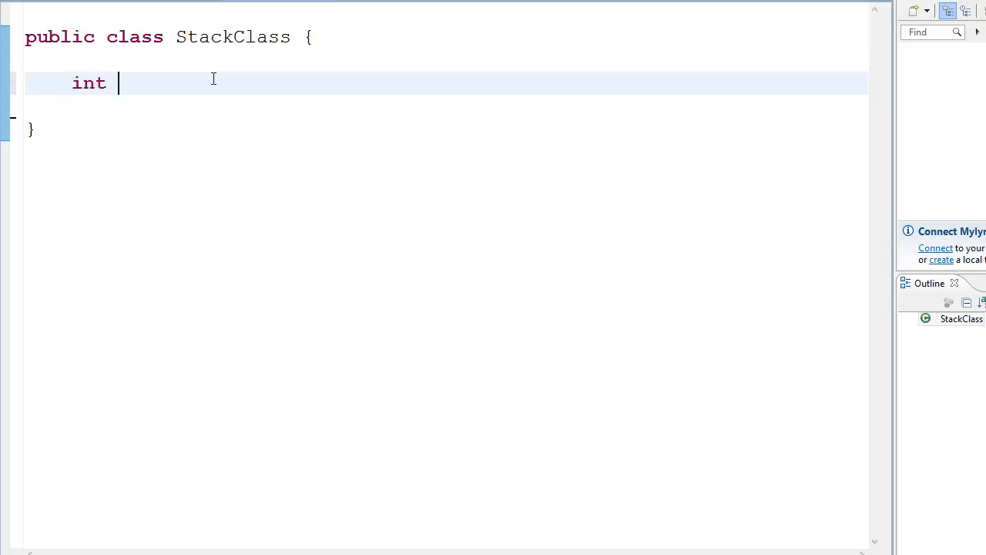
key(BackSpace)
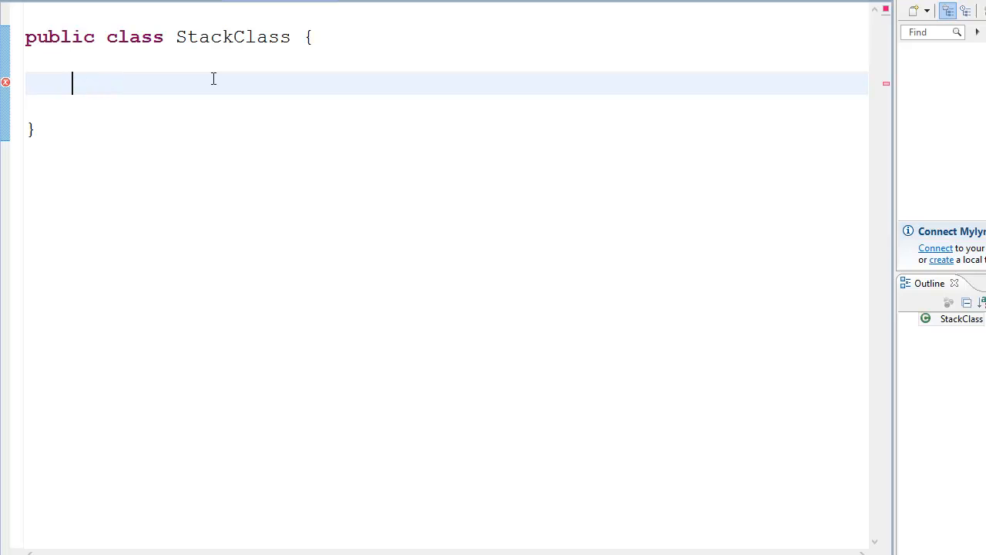
text(sta)
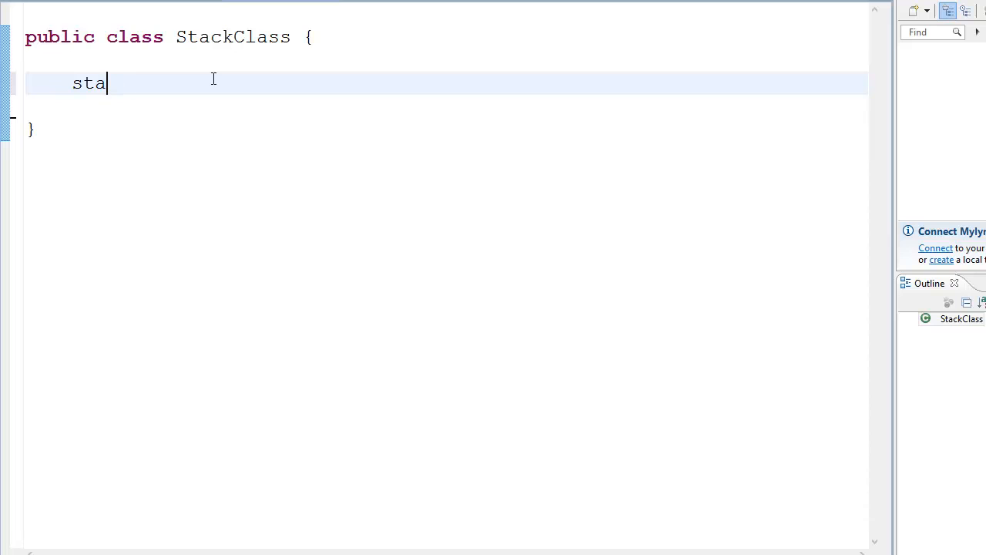
text(tic f)
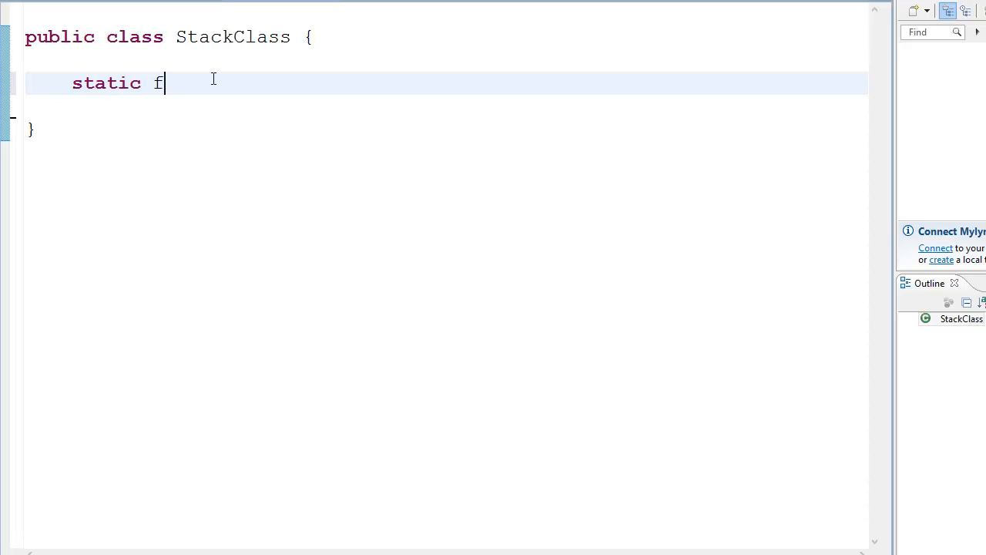
text(inal int)
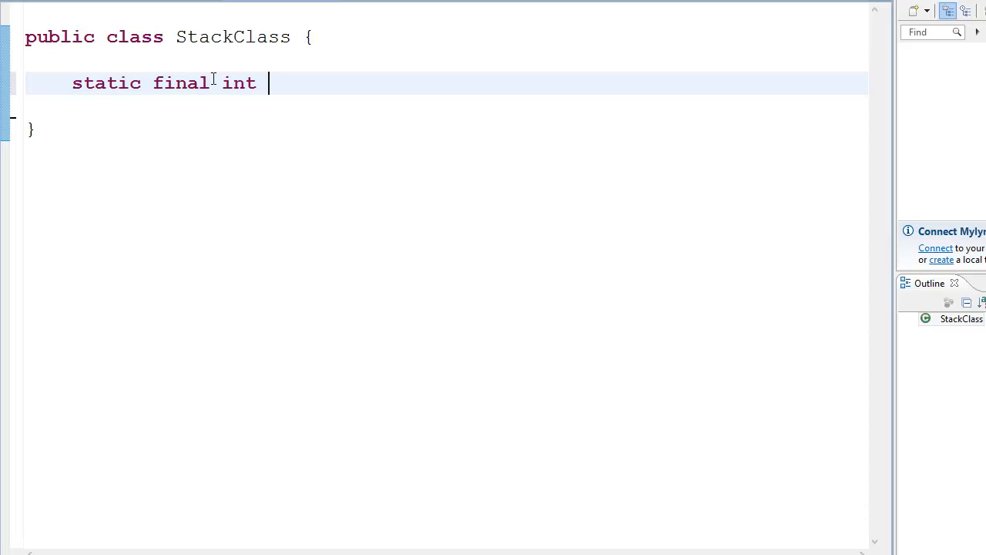
text(max = 5)
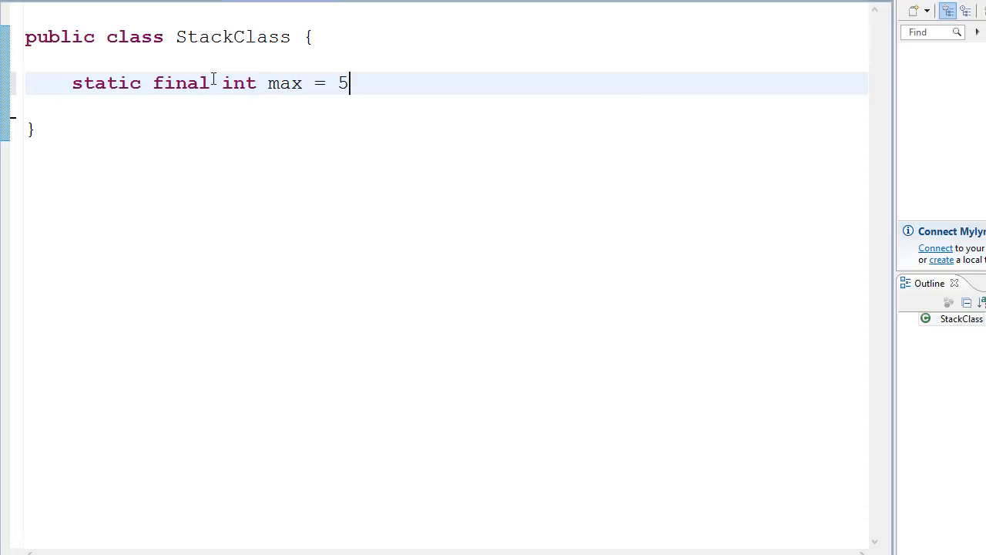
text(;)
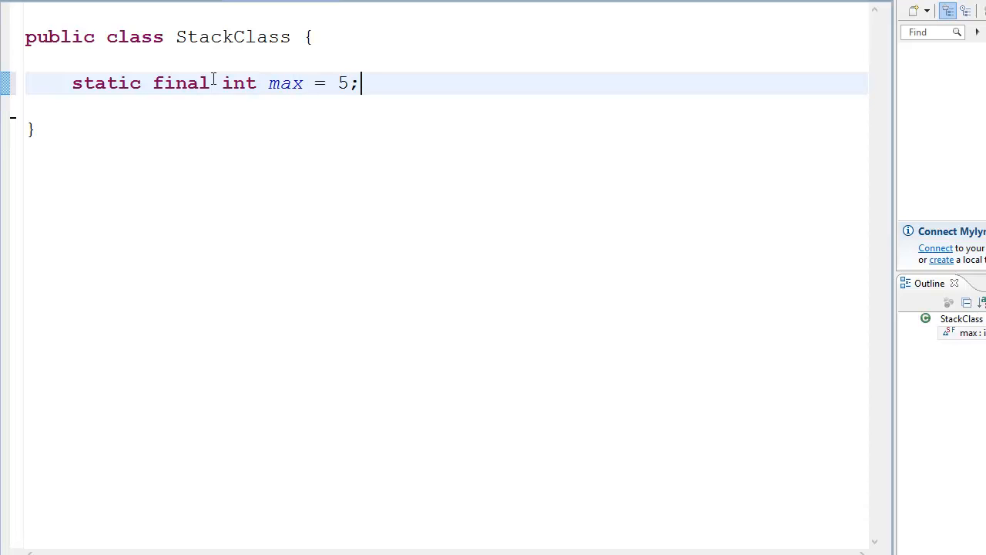
key(Return)
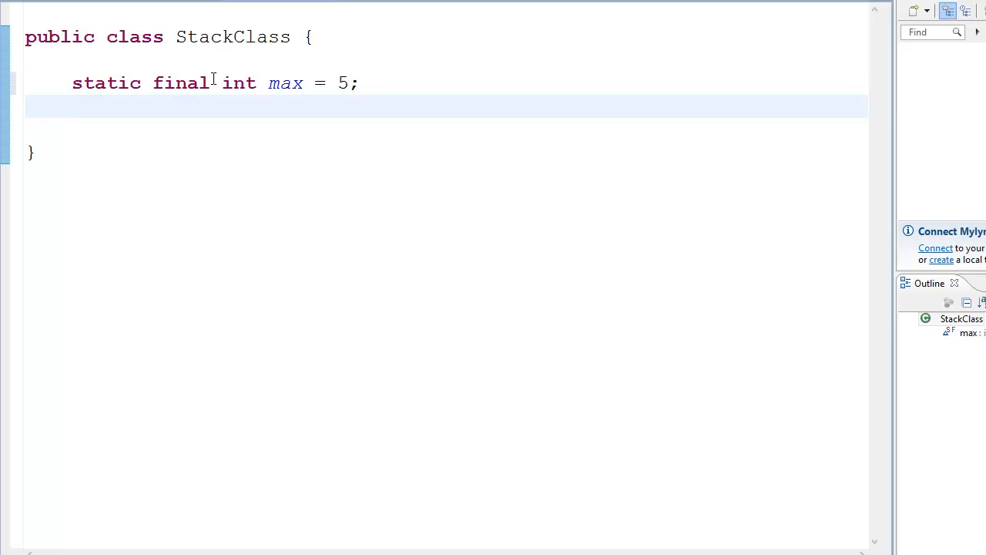
Add the field 'int[] stack = new int[5];' below the max constant
text(int [])
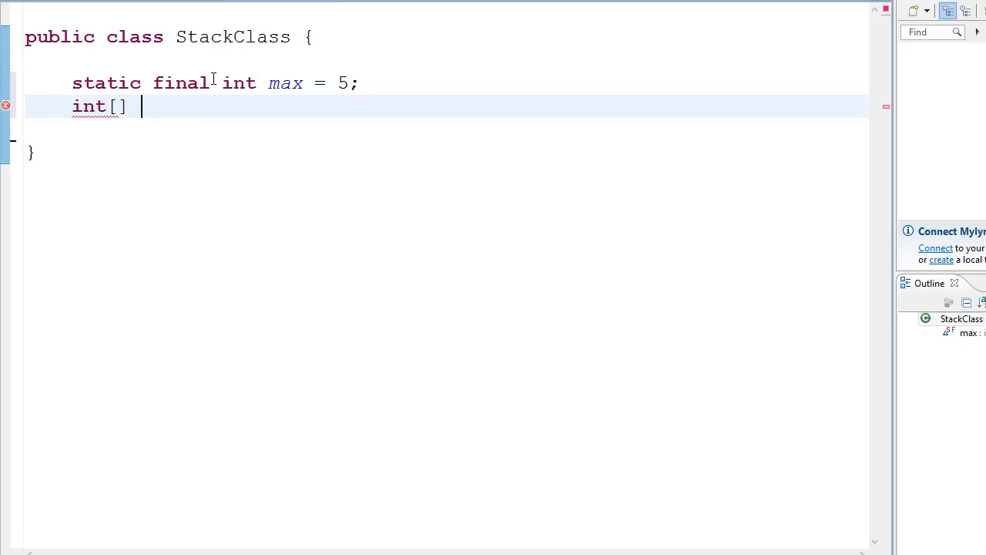
text(sta)
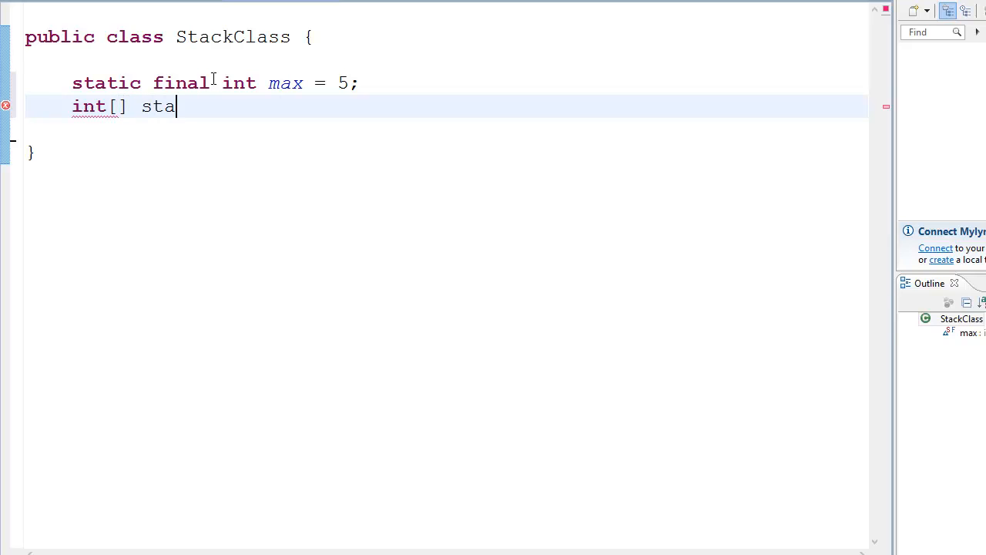
text(ck = n)
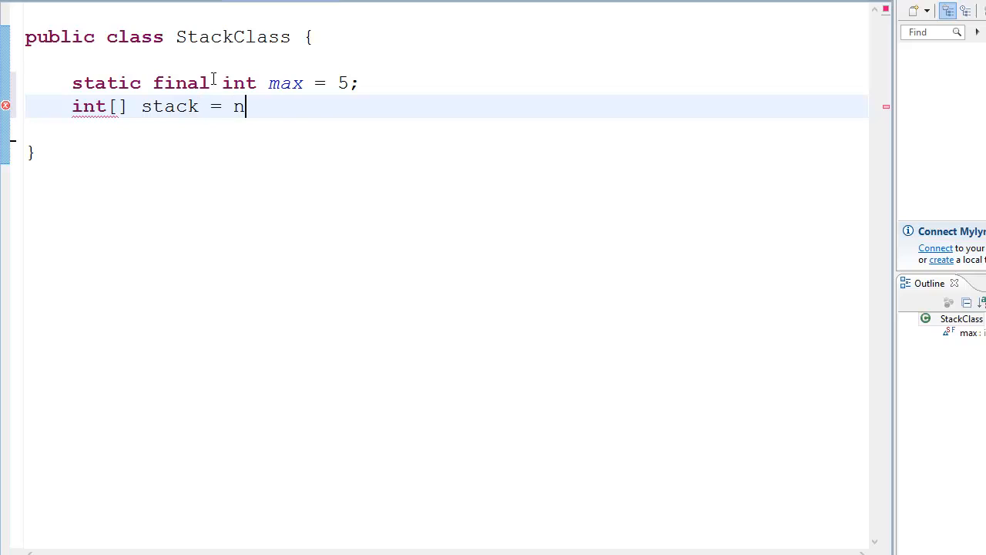
text(ew int[5])
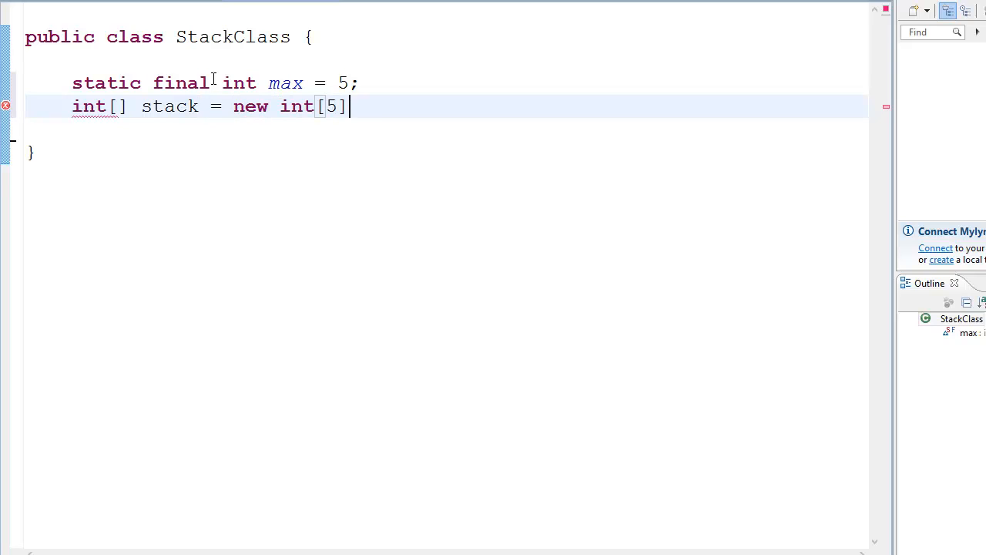
text(;)
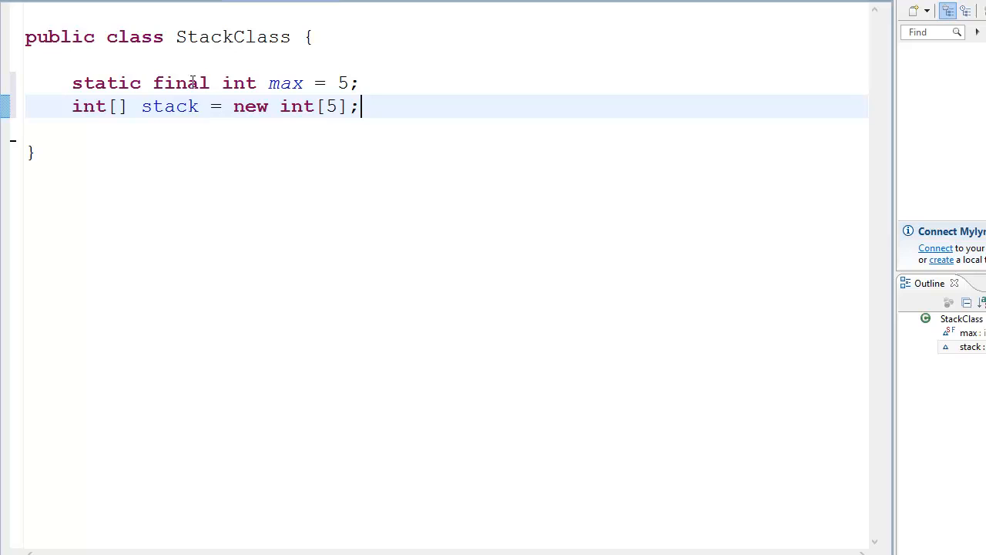
double_click(232, 36)
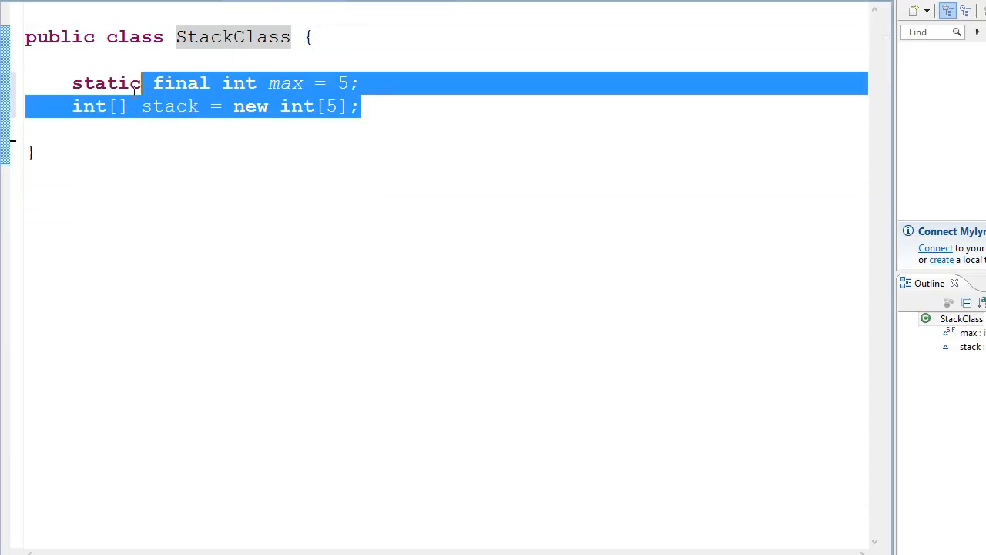
click(362, 105)
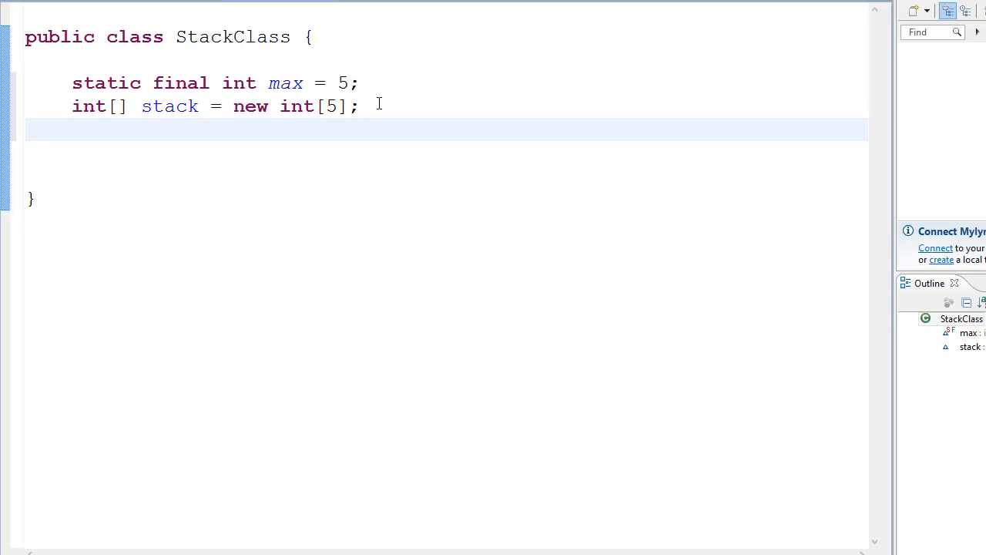
Add the field 'int top = 0;' below the stack array
click(72, 129)
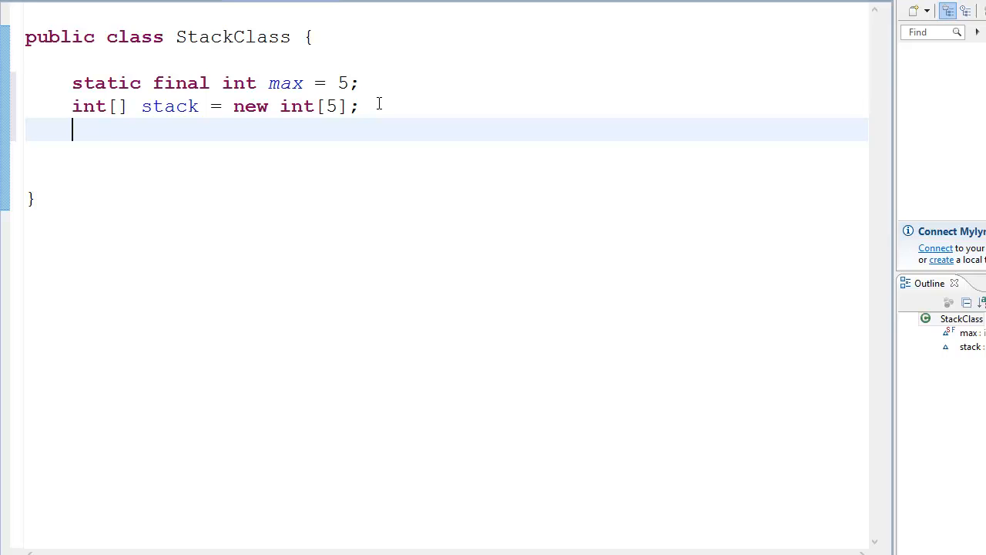
text(int top =)
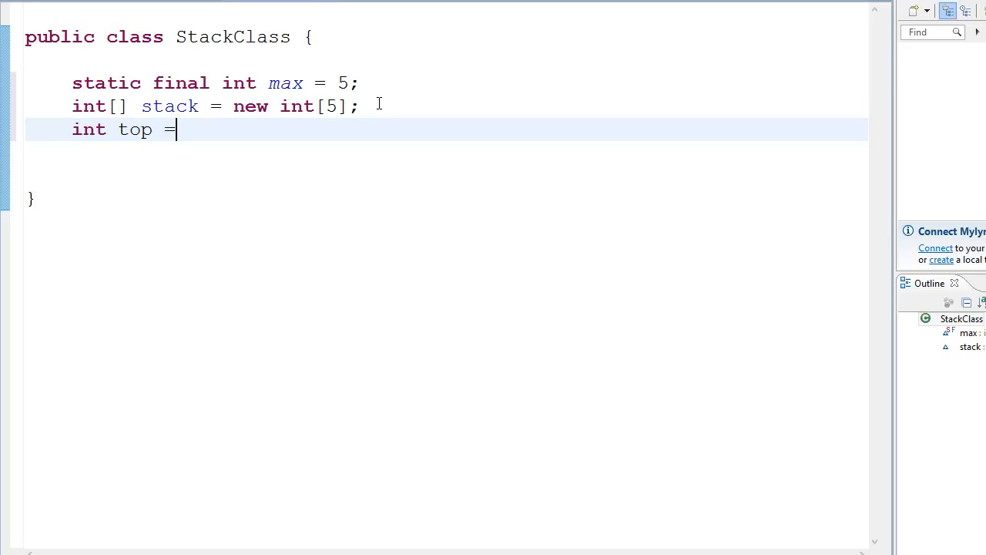
text(0;)
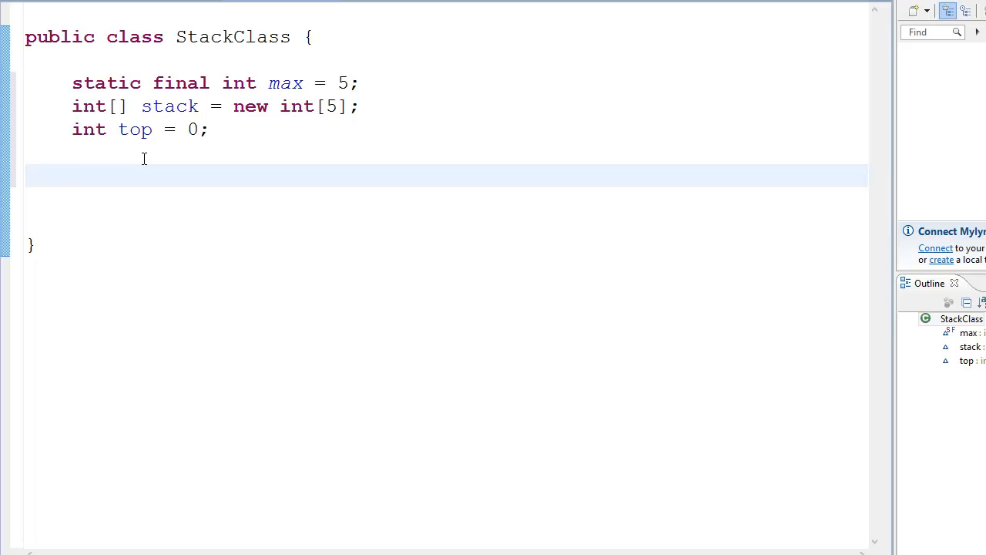
click(72, 175)
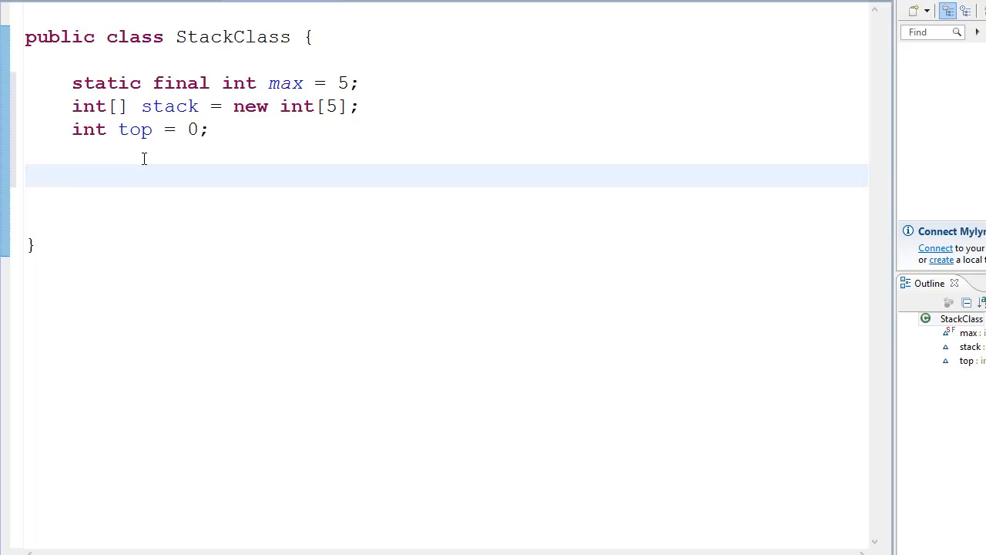
Declare the method 'void push(int num)' below the fields
click(72, 175)
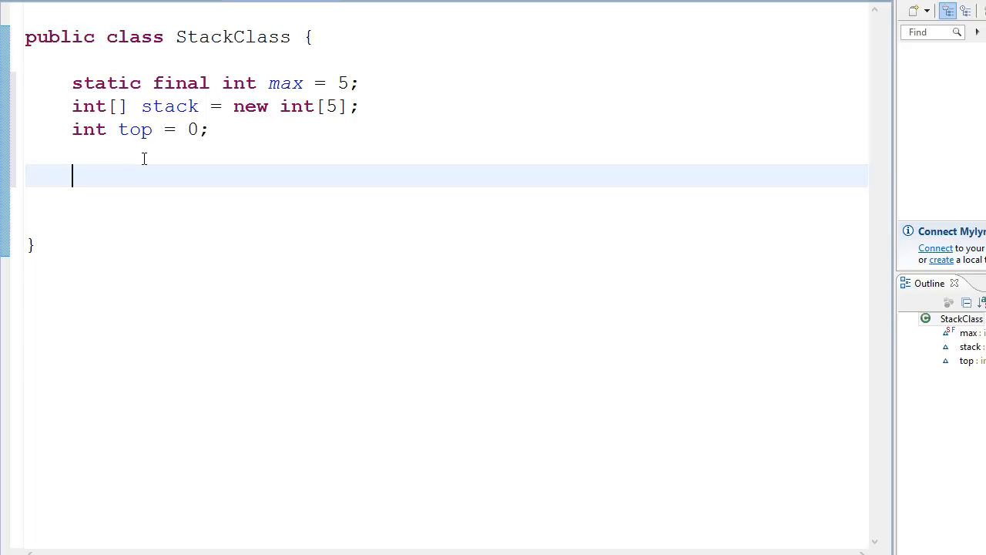
text(void pu)
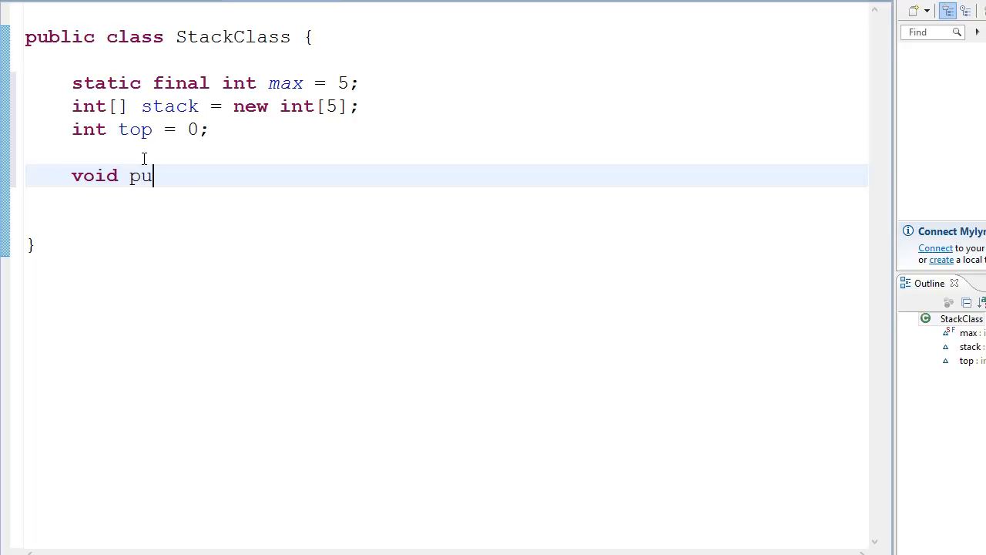
text(sh())
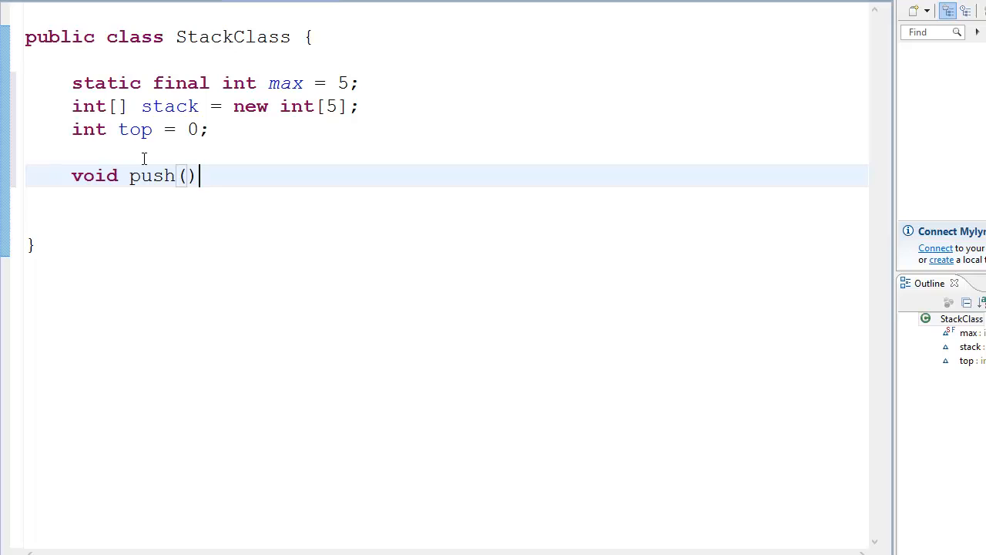
text(int num)
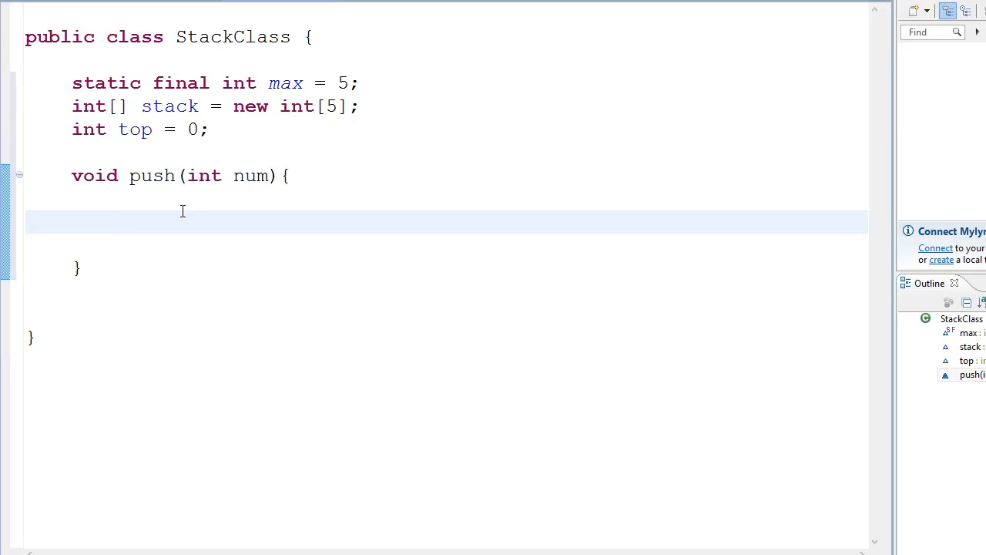
Store num at stack[top] and increment top when top < max, then begin an else branch
text(if(top <)
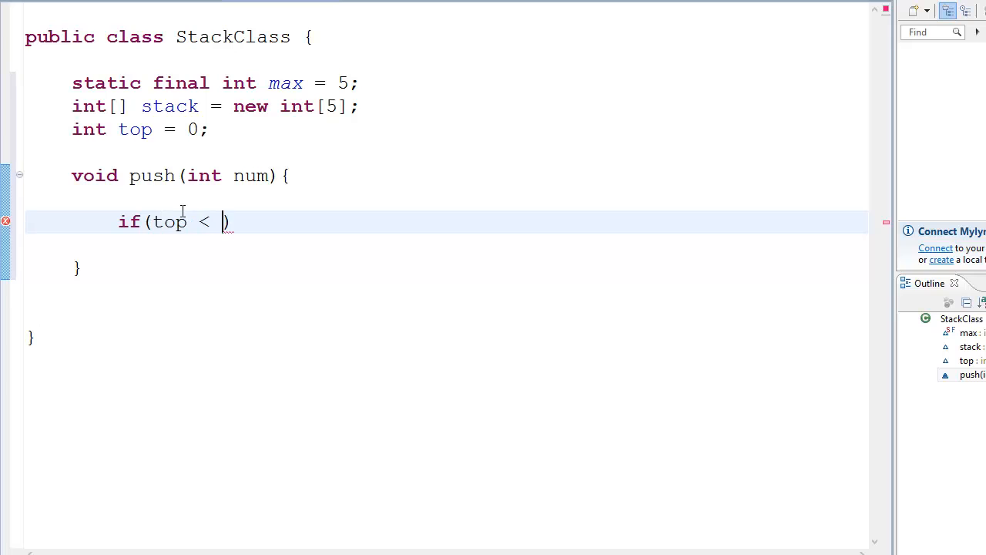
text(max) {)
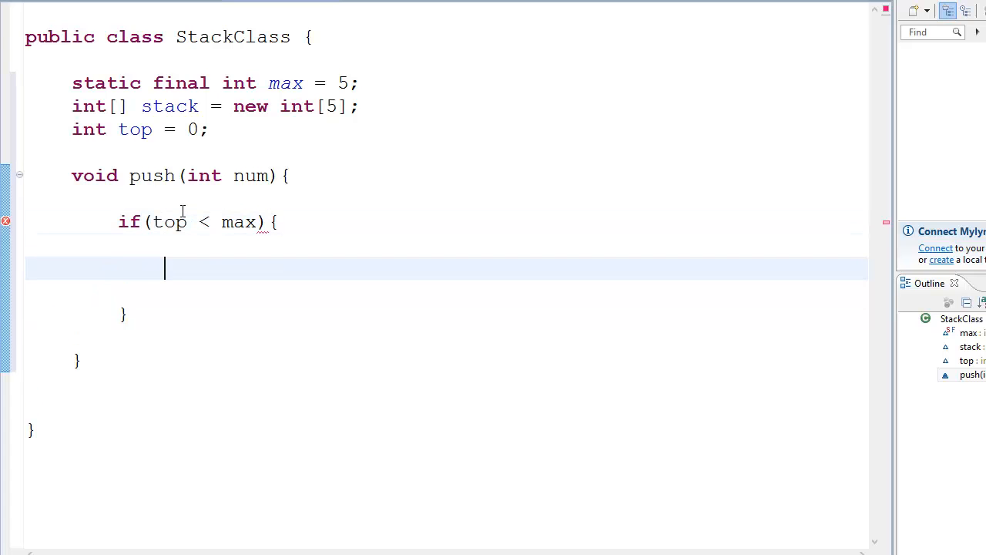
text(stack)
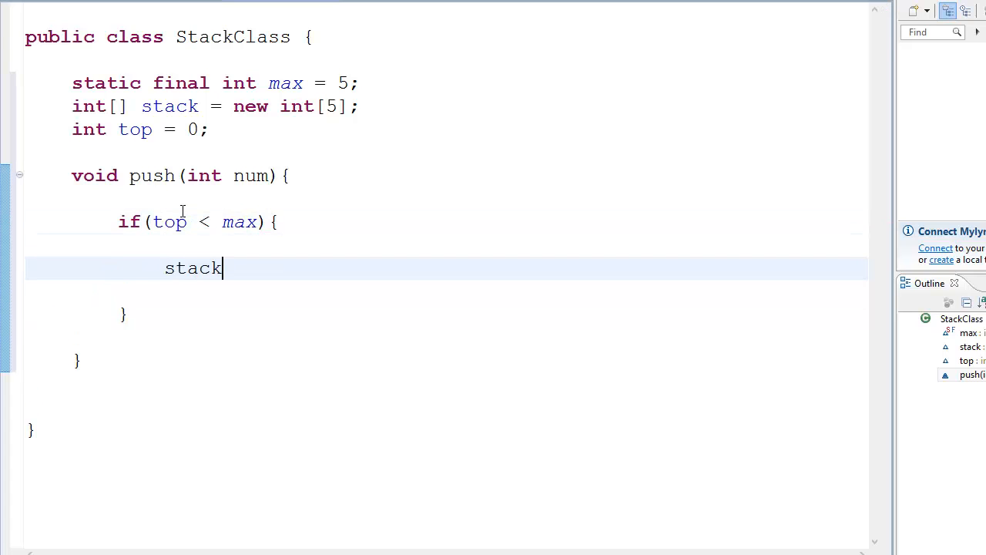
text([top++])
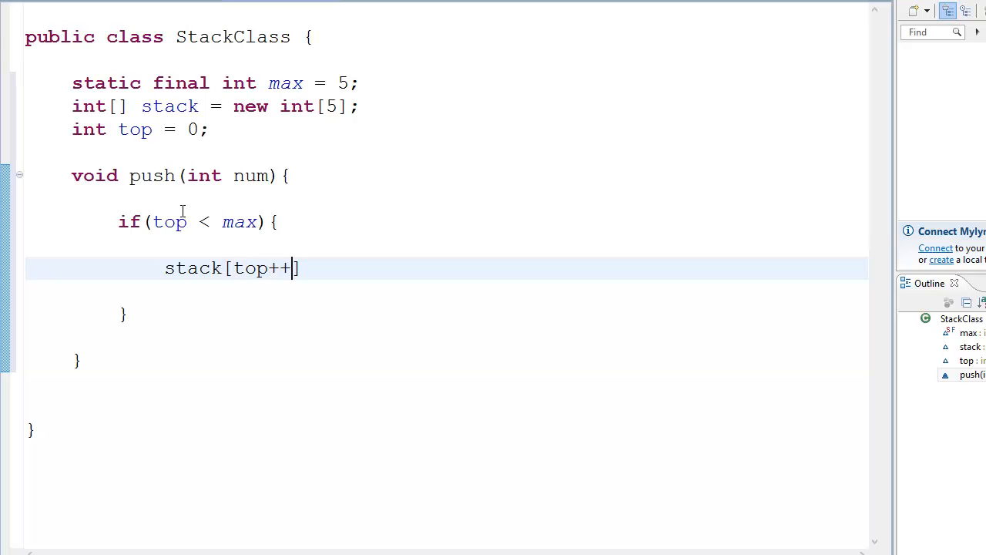
text(= num)
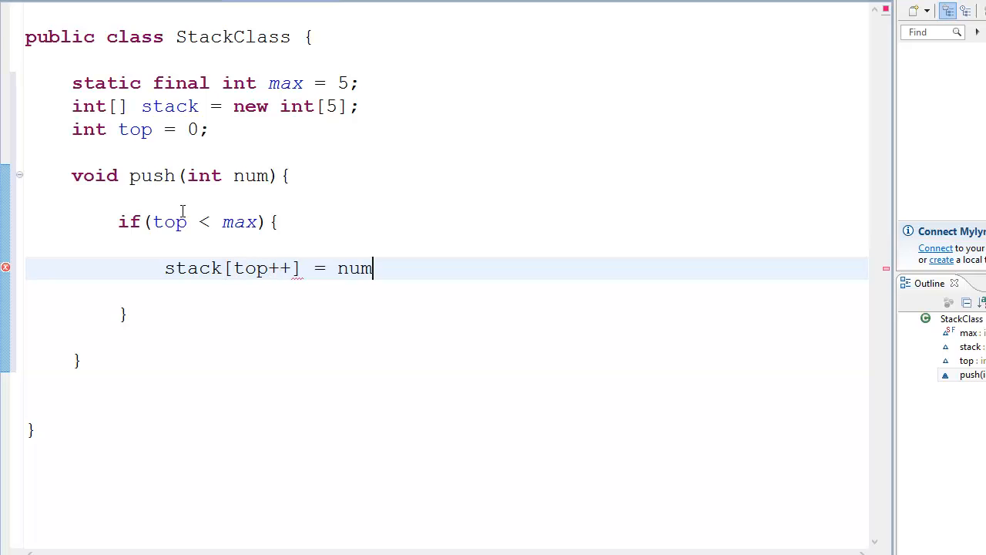
text(;)
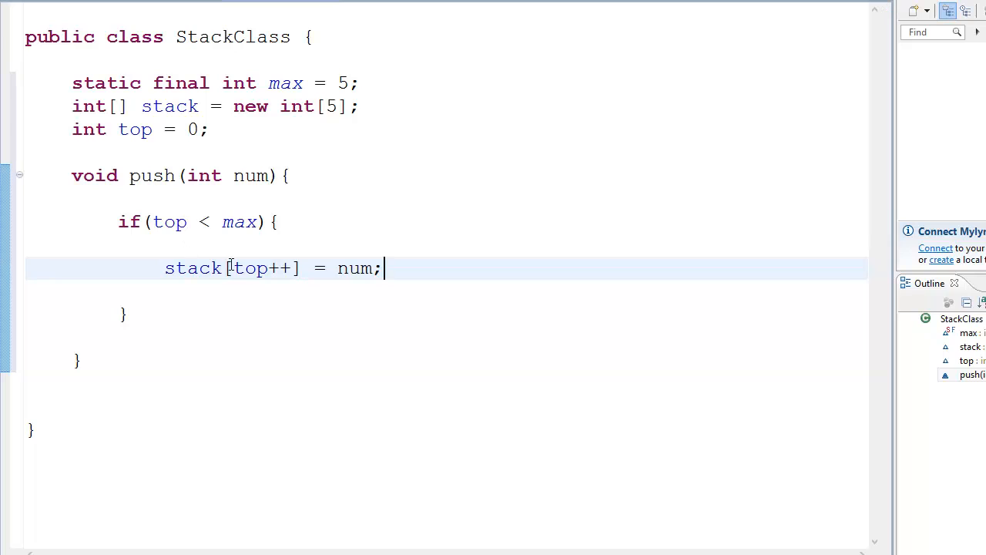
double_click(278, 268)
text(top)
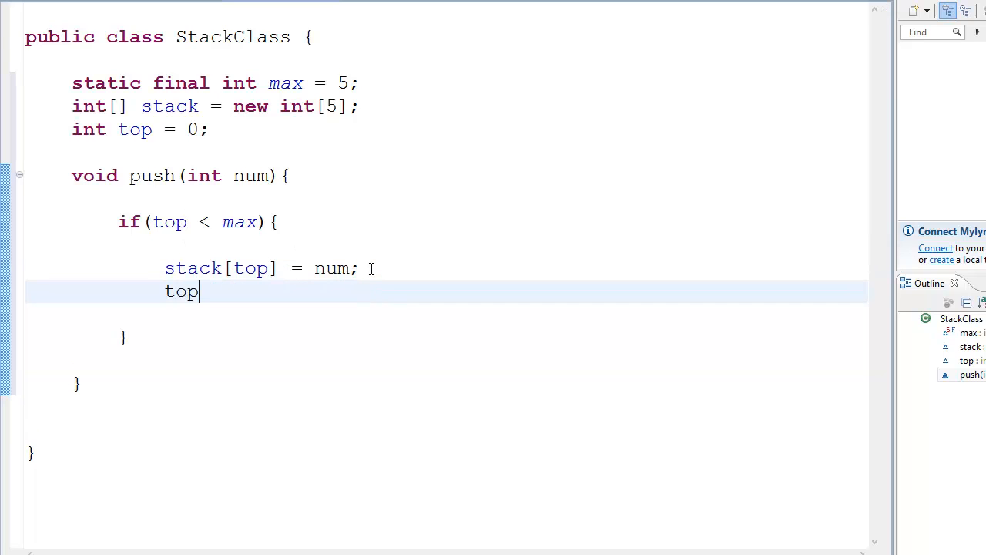
text(++;)
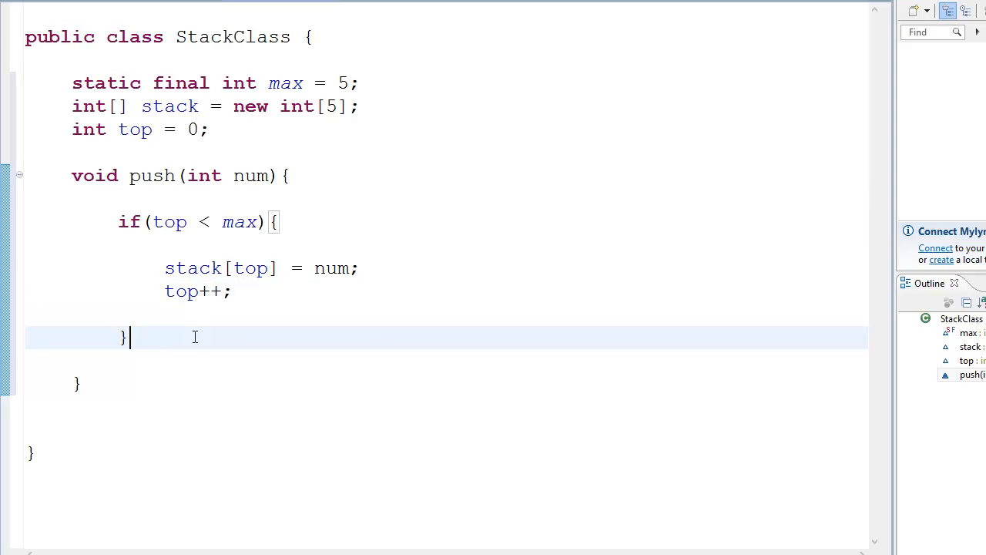
text(else{)
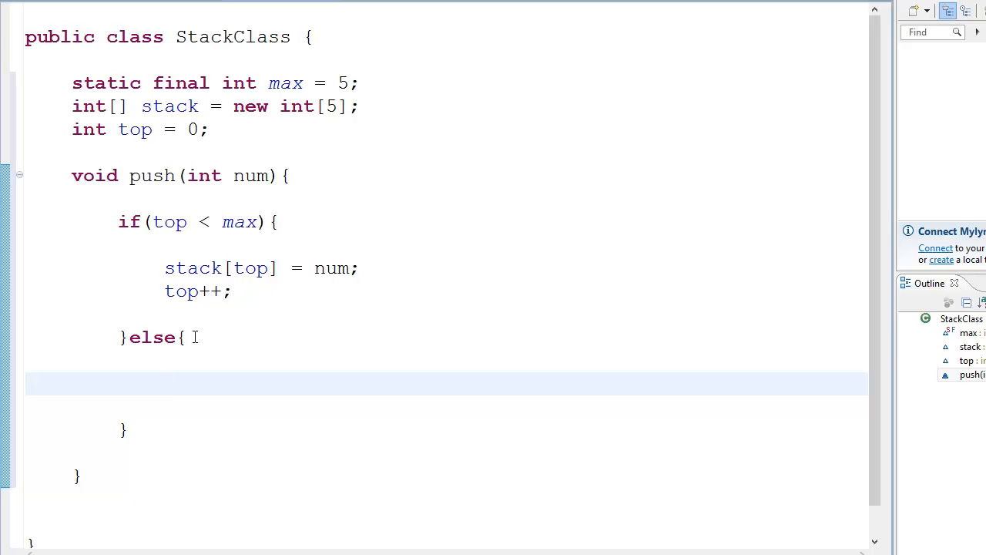
mouse_move(179, 222)
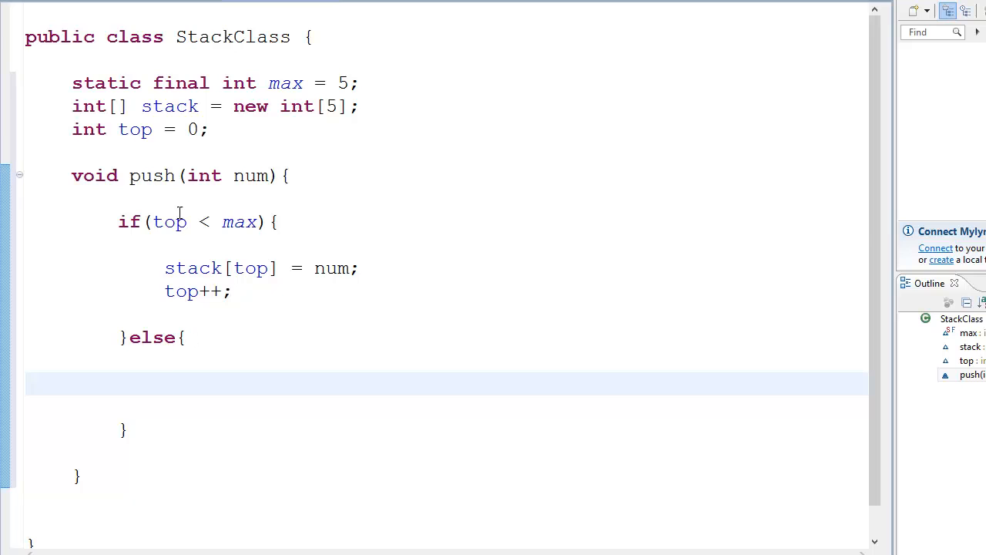
Print "The stack cannot push anymore!" in push's else branch
double_click(238, 222)
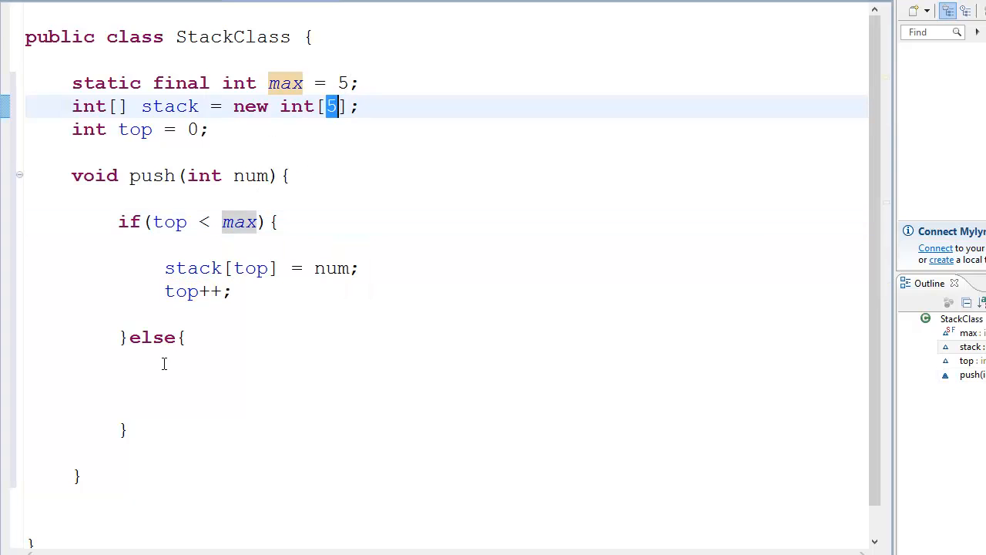
text(Syste)
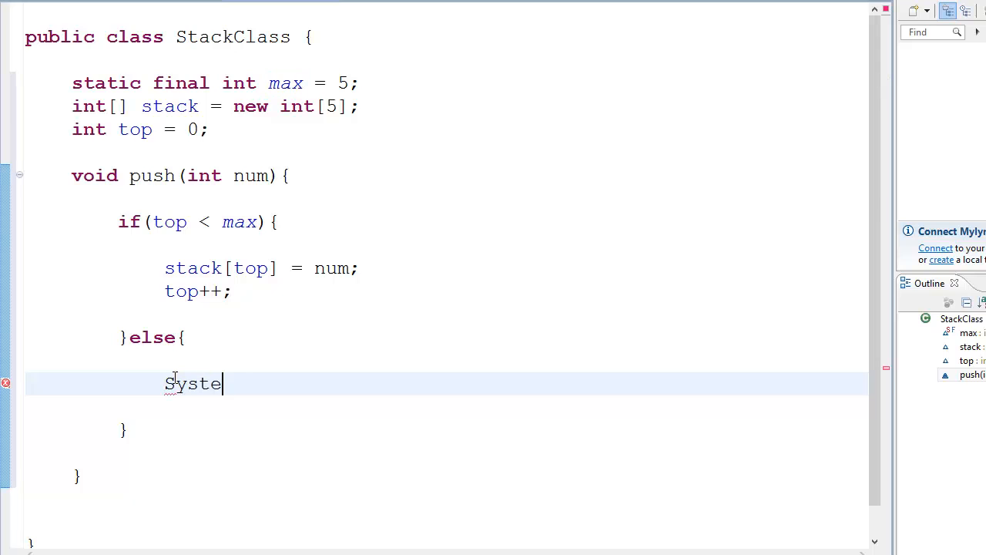
text(m)
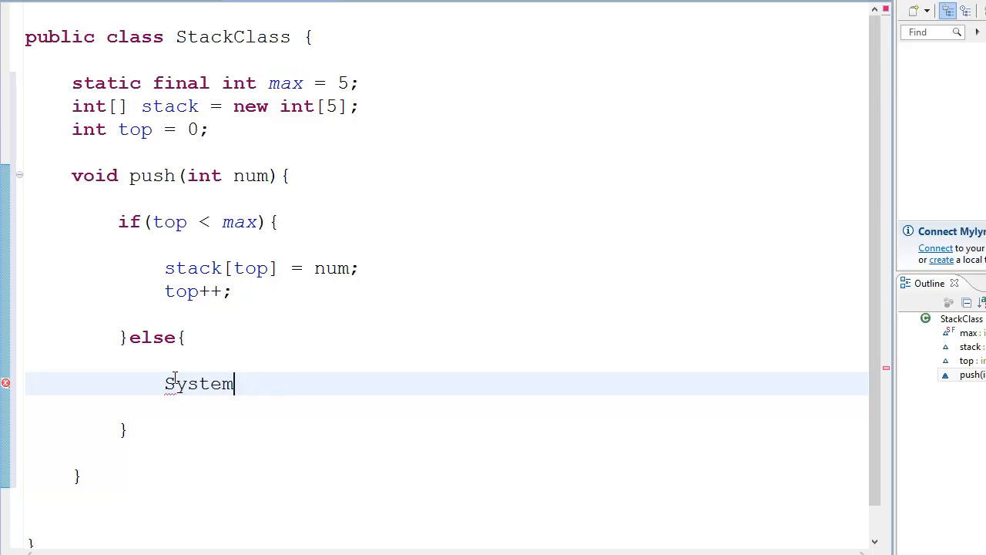
text(.out.println("");)
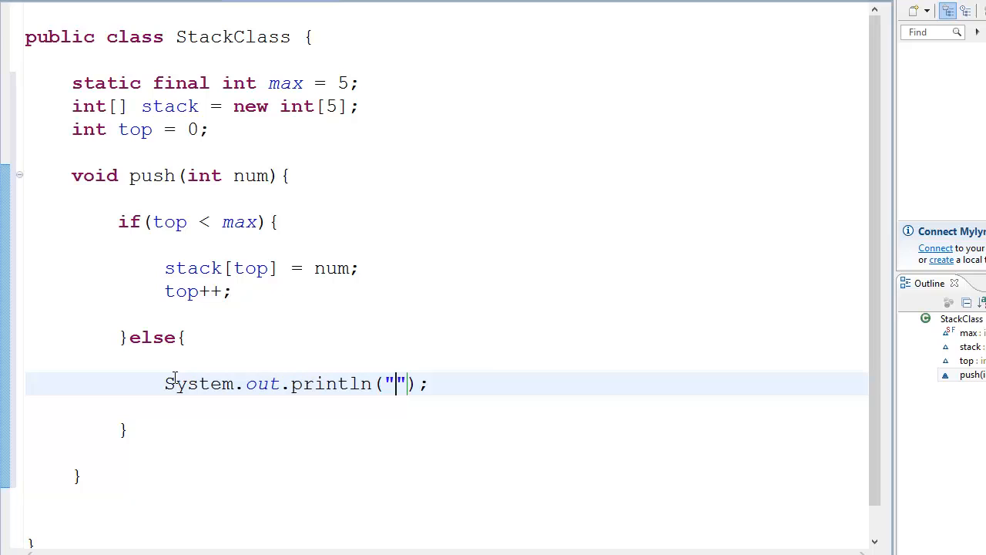
text(The s)
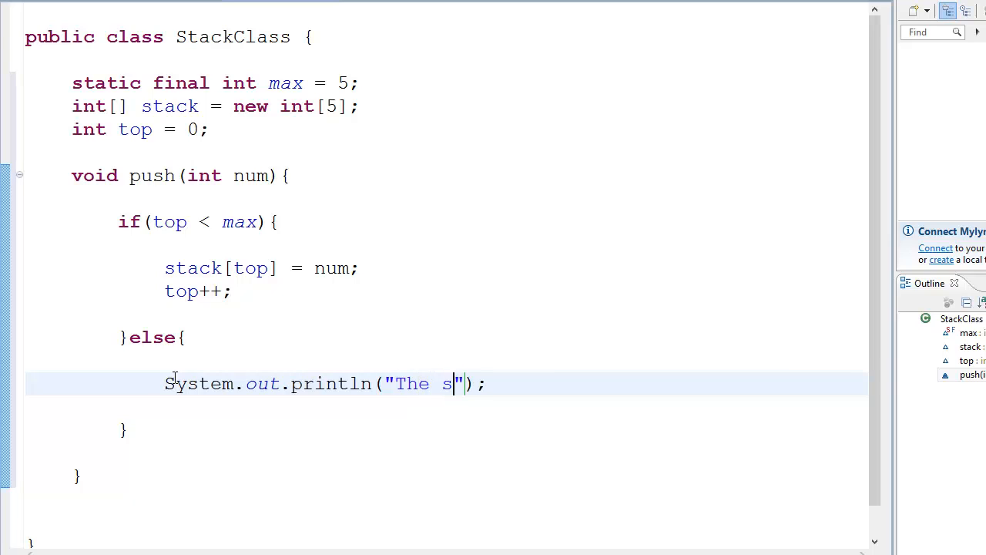
text(tack con)
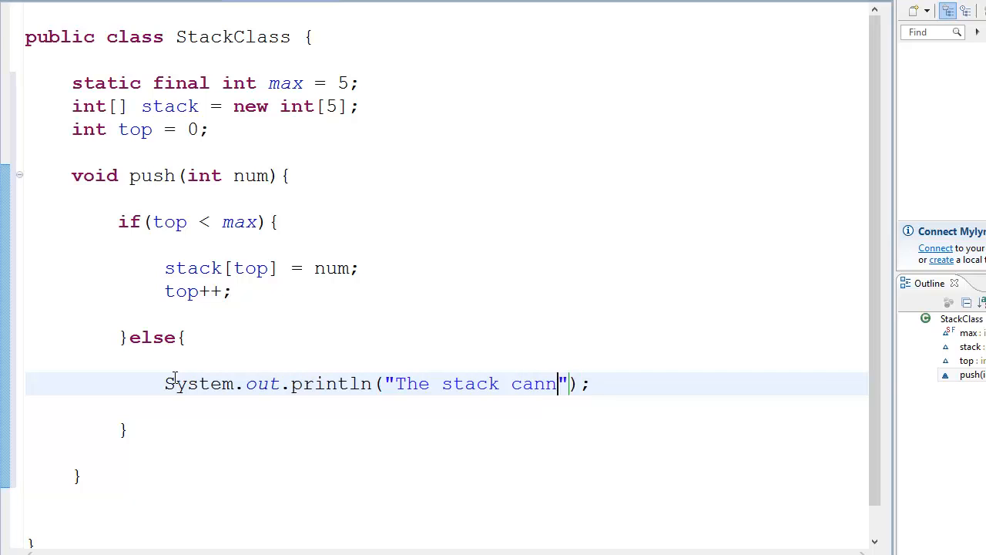
text(ot push anymore!)
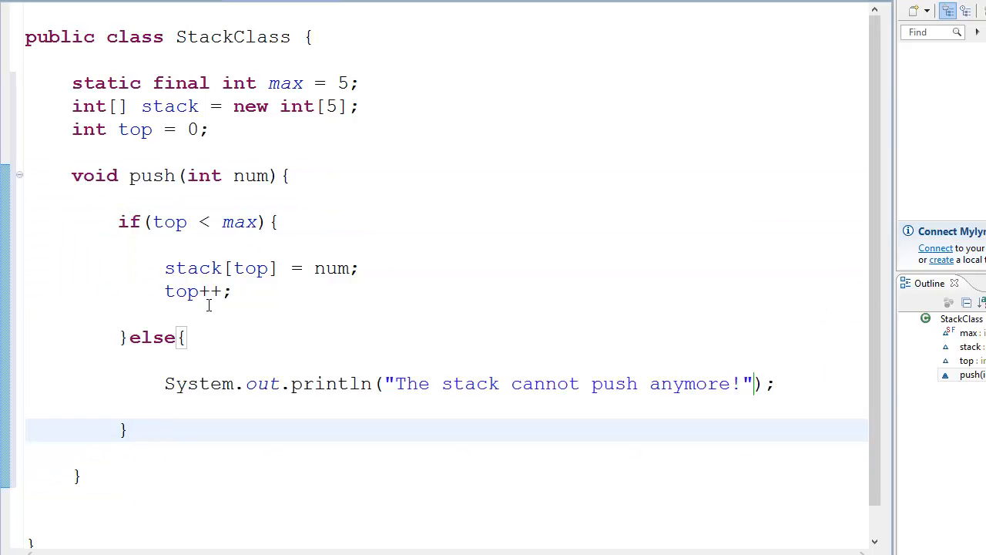
Review push's condition, store statement and max constant, then move below push
click(168, 222)
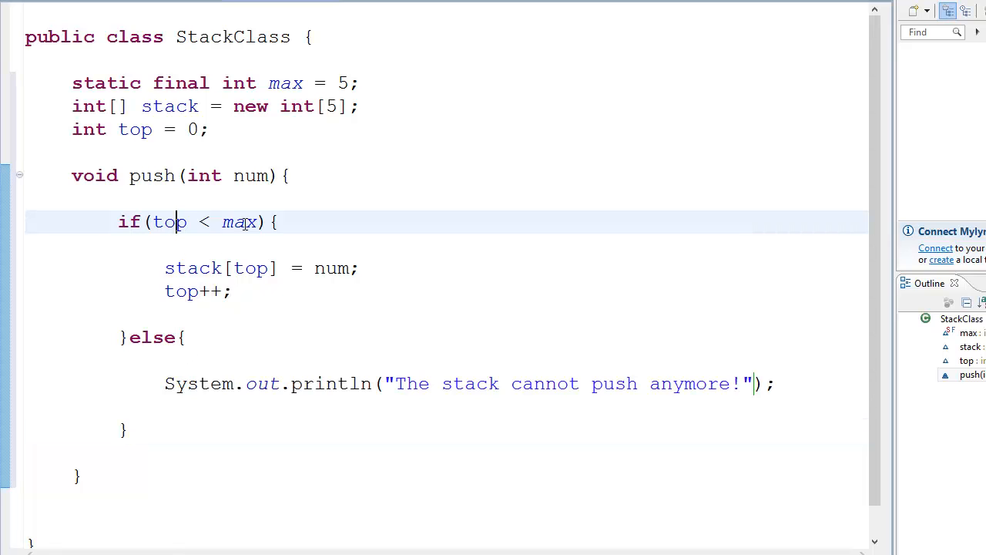
drag(165, 267, 349, 267)
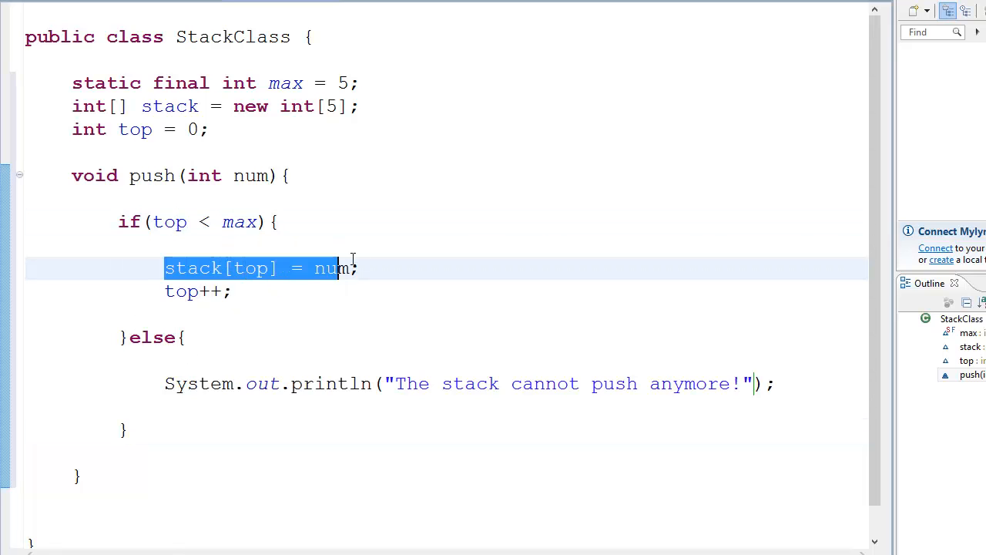
click(198, 291)
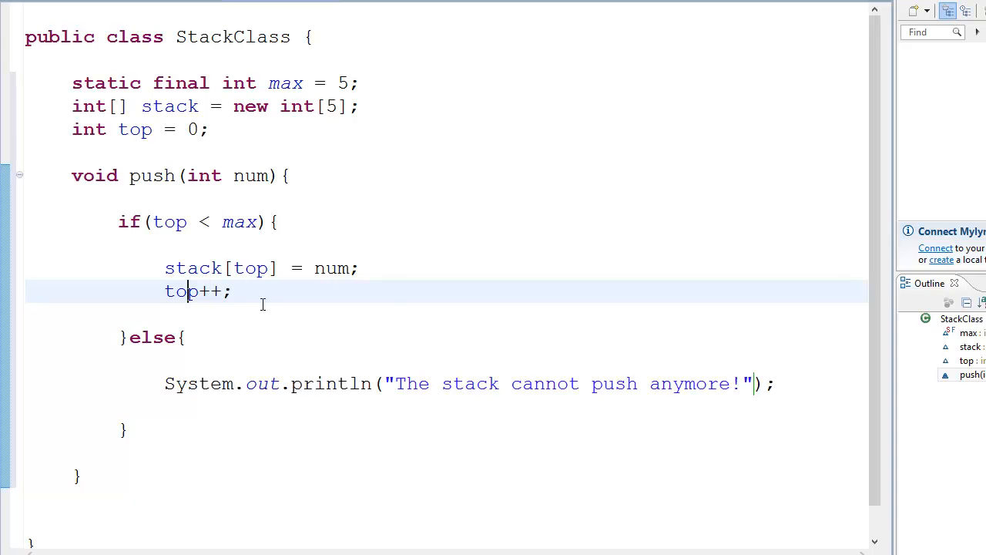
click(284, 83)
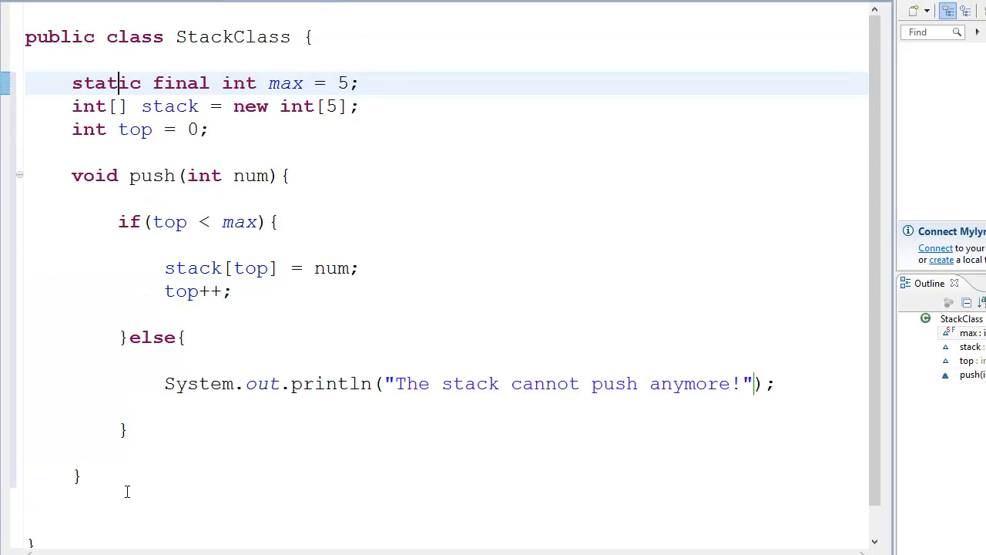
click(112, 524)
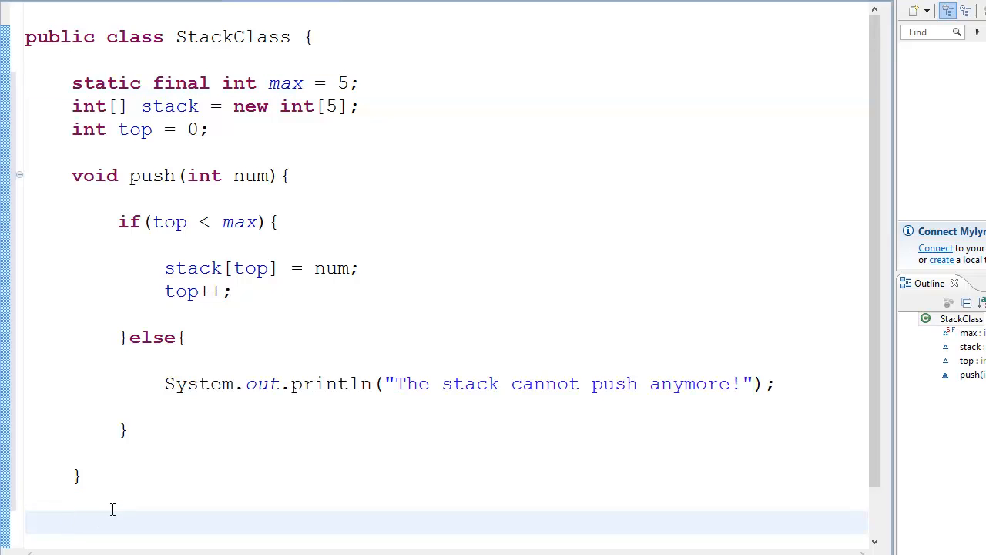
Write 'int pop()' below push, returning stack[--top]
scroll(down, 3)
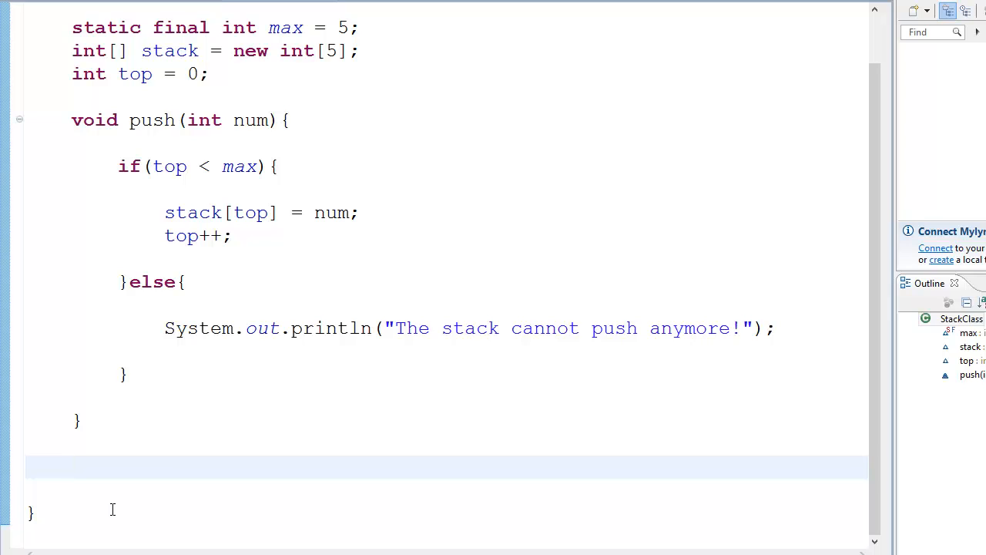
text(int pop)
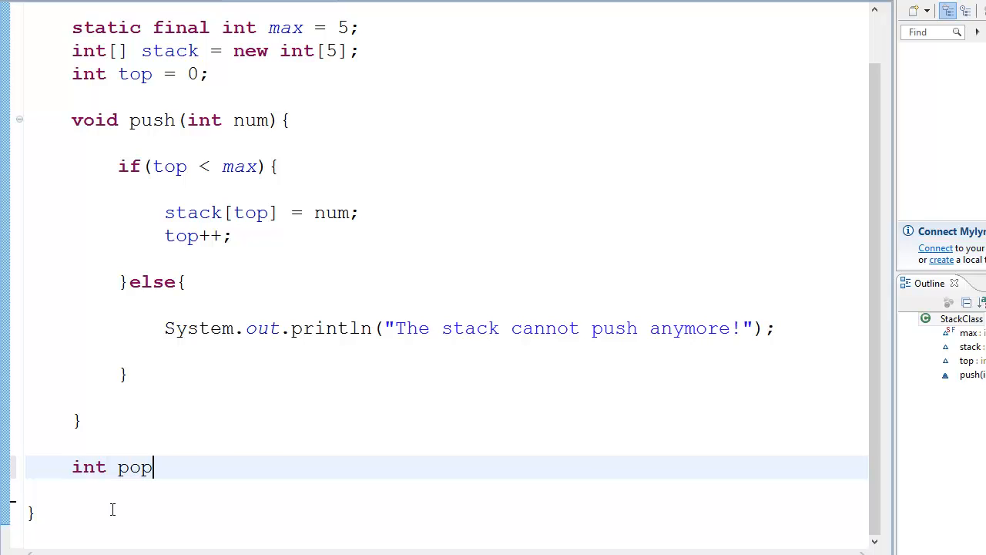
text((){})
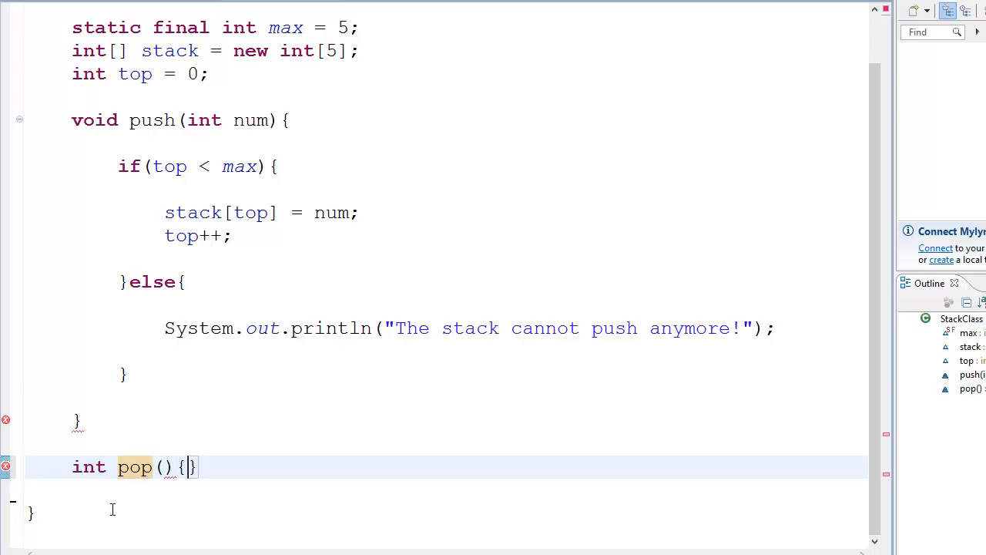
key(Return)
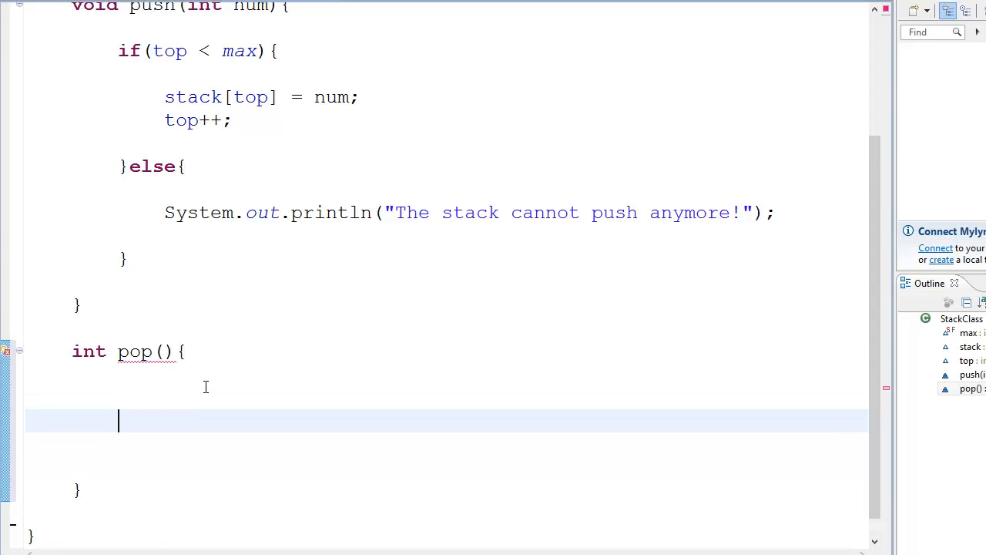
text(return)
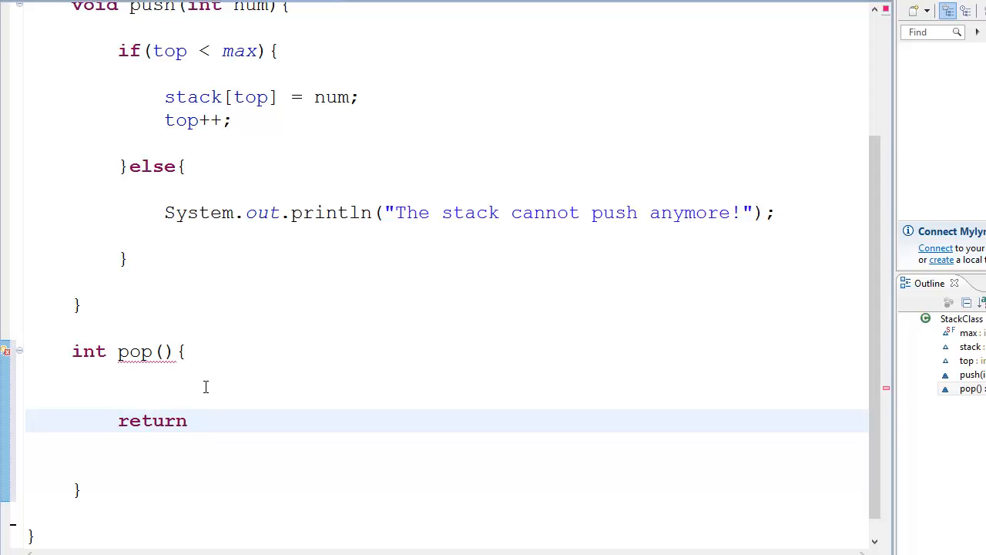
text(stack[])
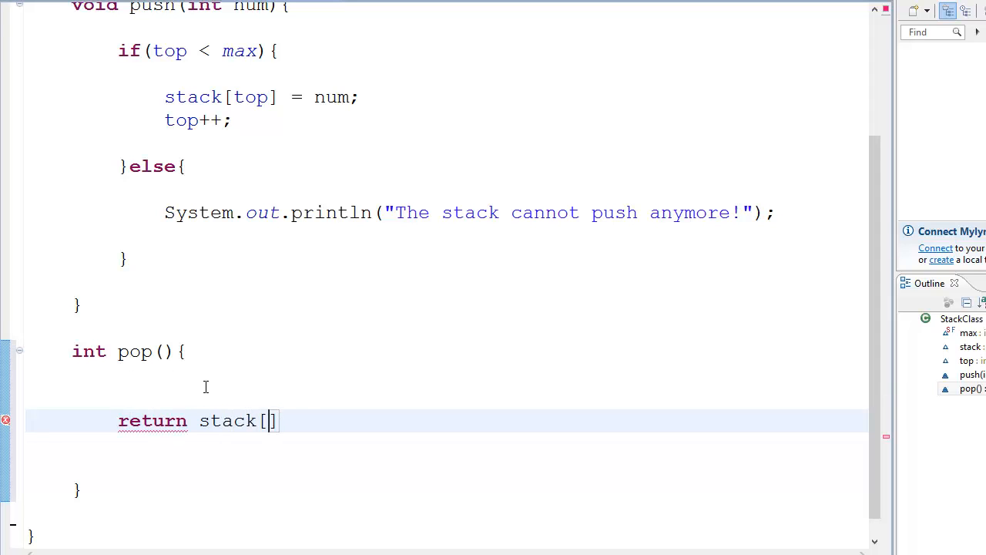
text(top)
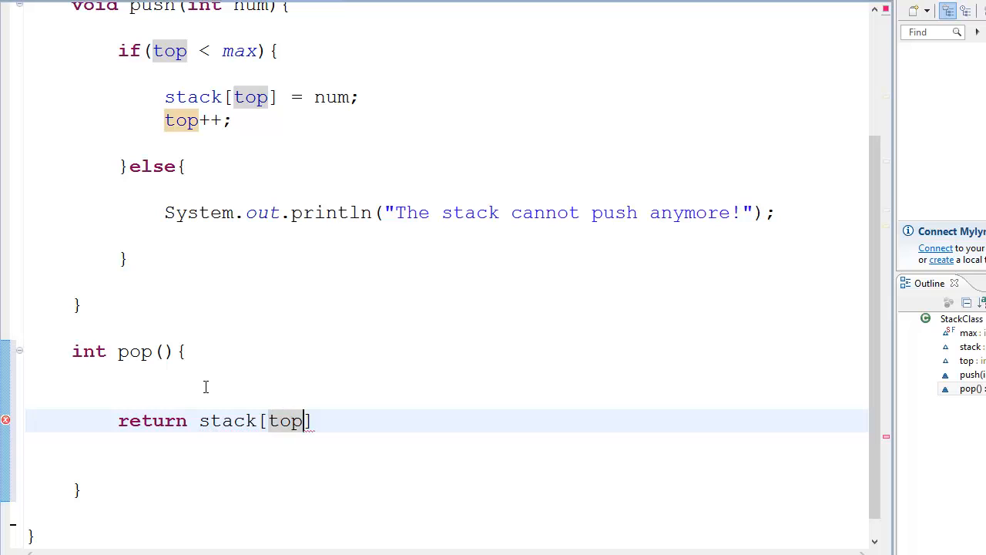
text(;)
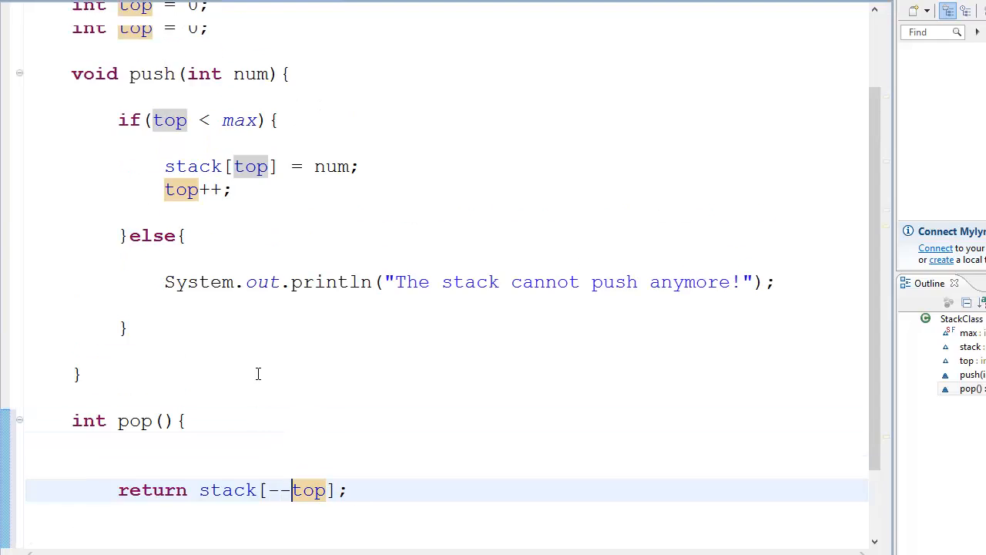
Scroll through push and pop to review the code
scroll(up, 3)
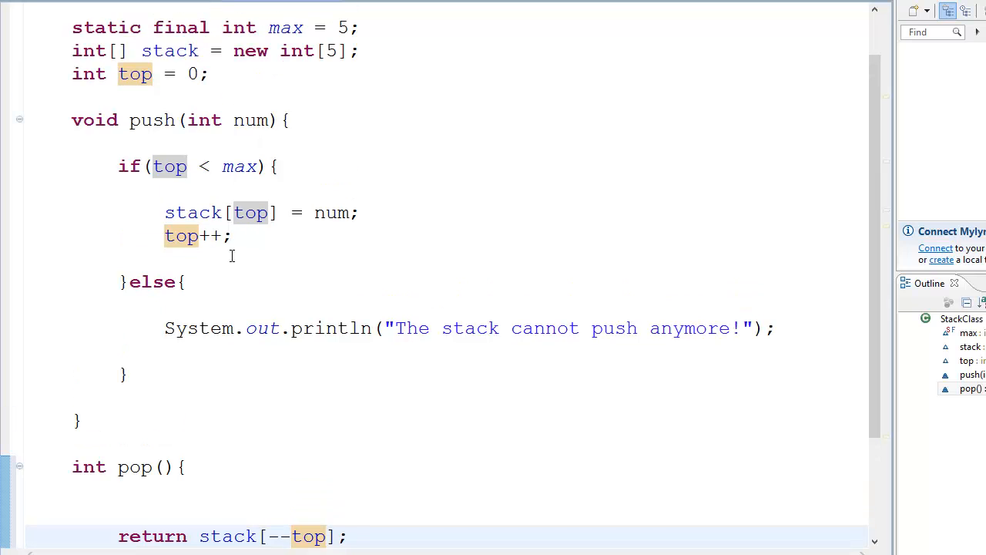
click(193, 235)
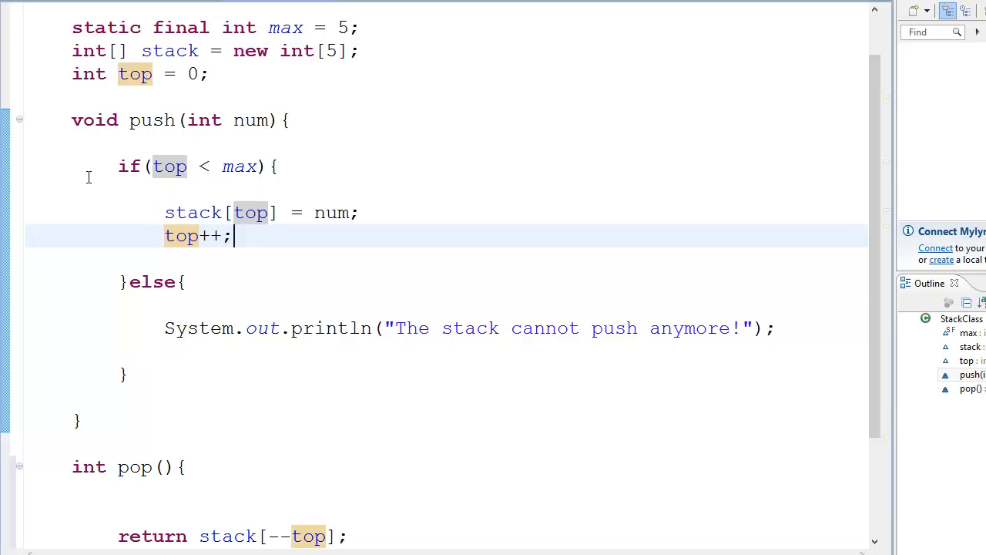
scroll(up, 3)
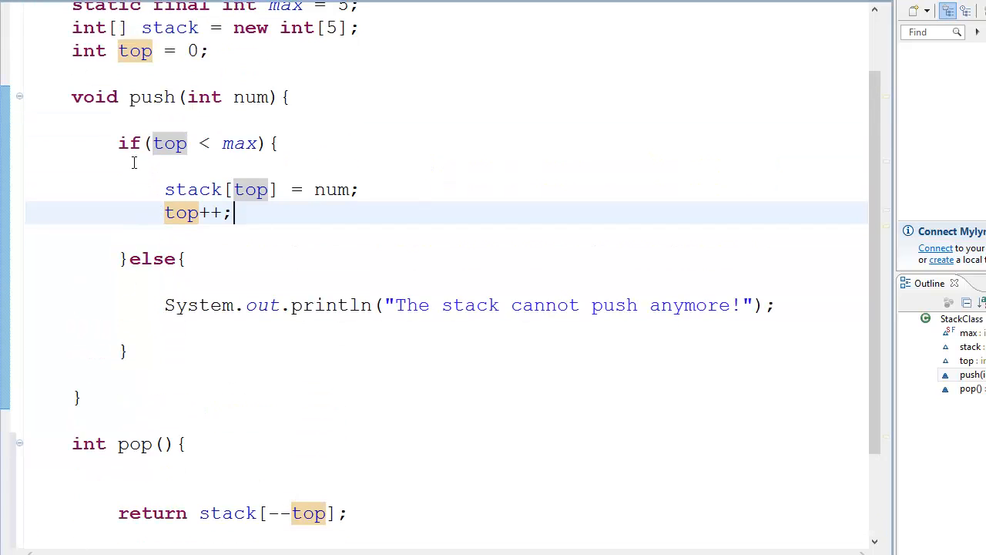
scroll(down, 3)
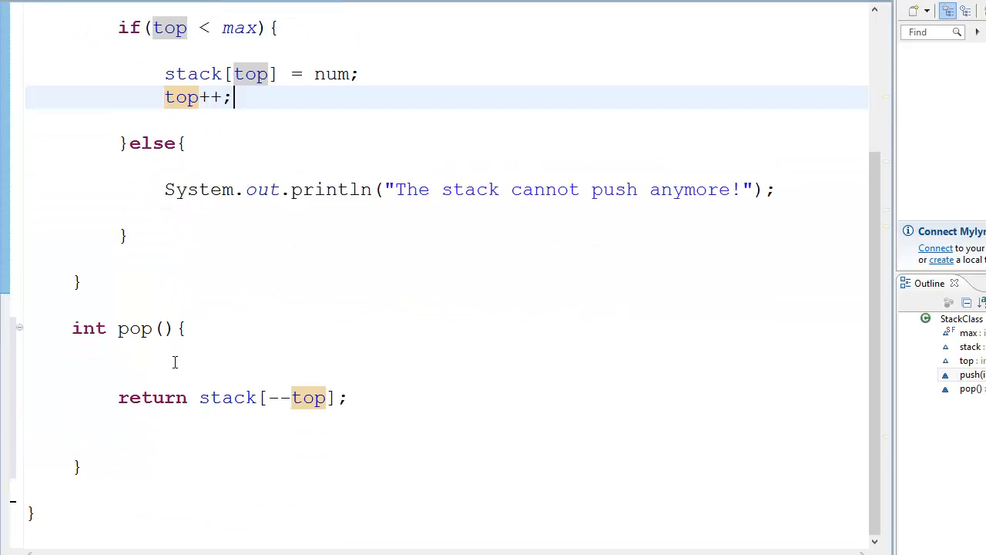
click(175, 374)
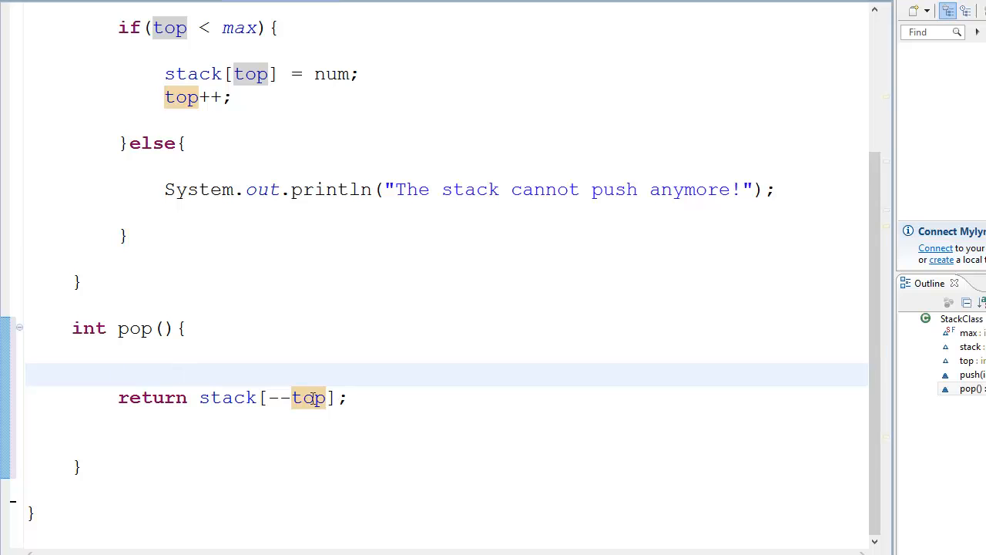
scroll(up, 3)
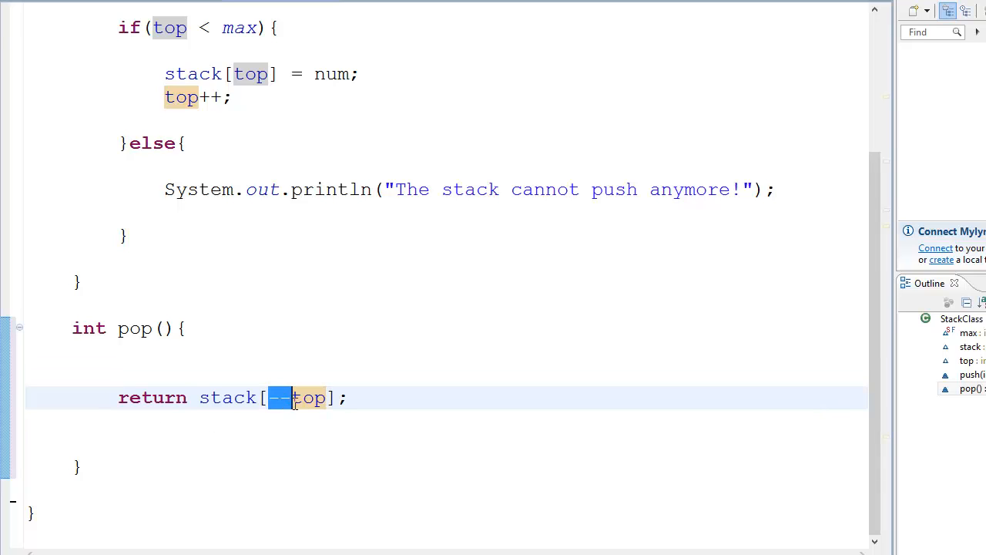
mouse_move(319, 403)
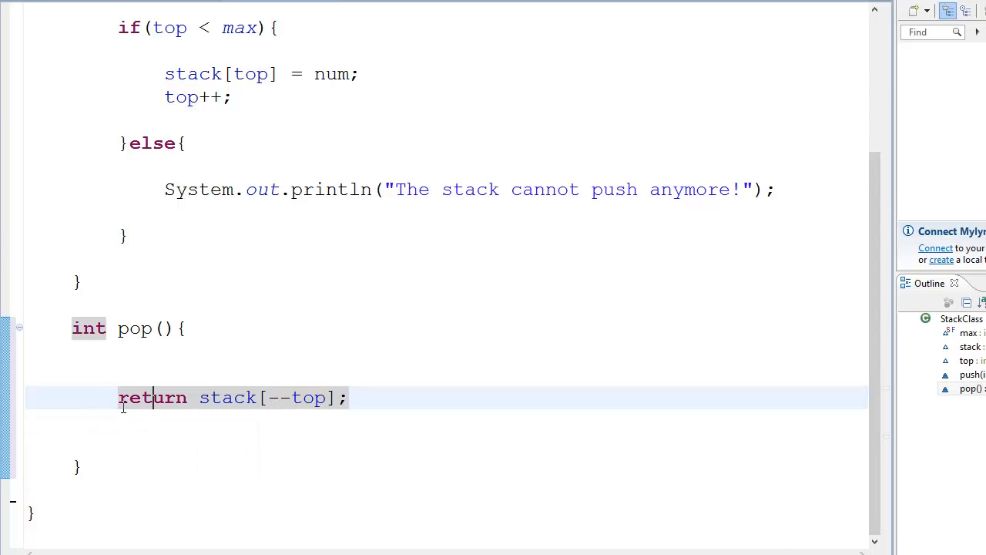
scroll(up, 3)
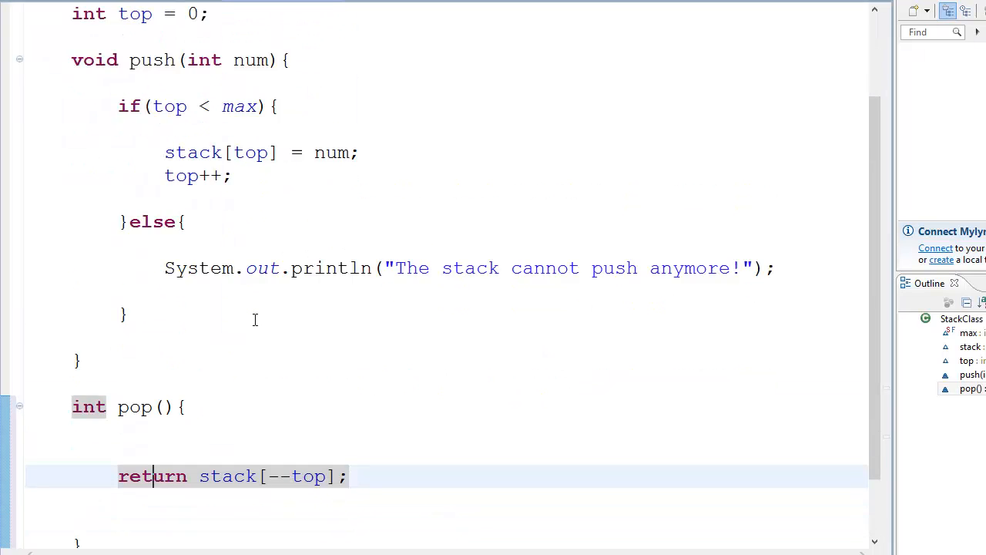
scroll(up, 3)
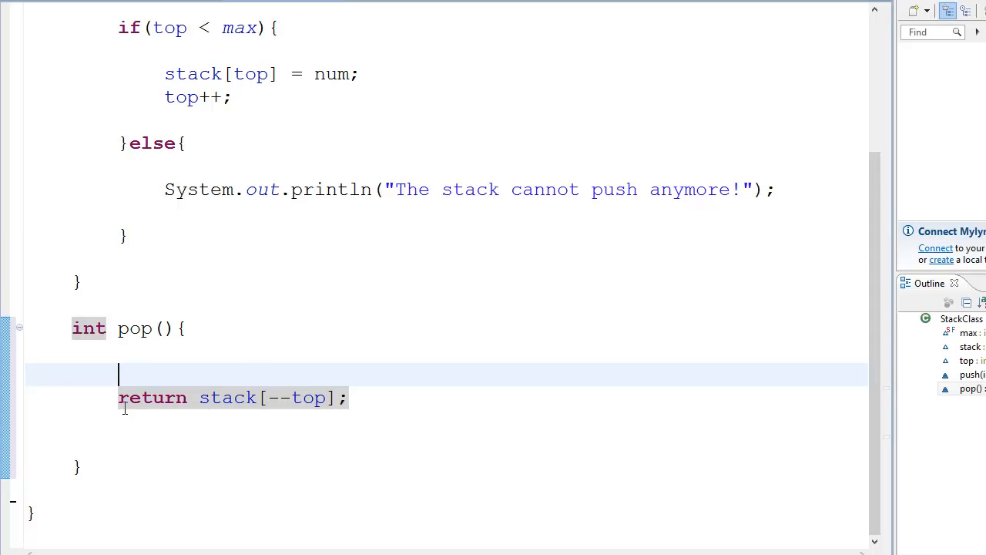
mouse_move(138, 363)
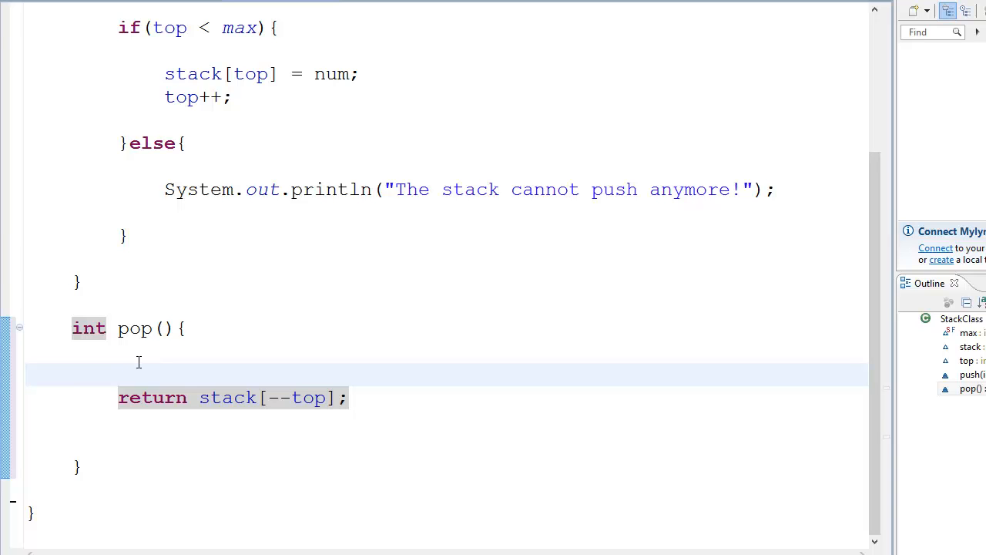
Wrap pop's return in try/catch(Exception e), printing "The stack cannot pop anymore!" and returning -1
text(try{)
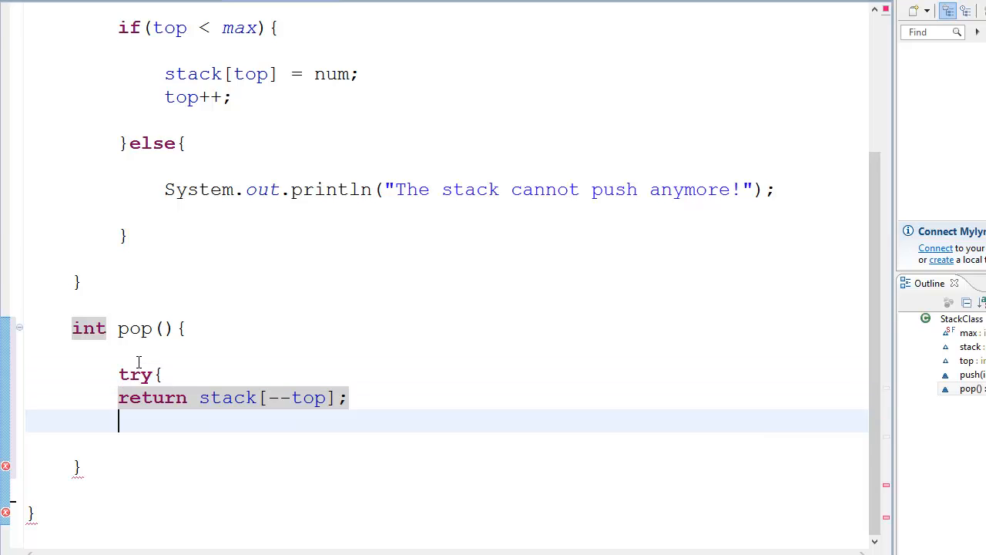
text(}c)
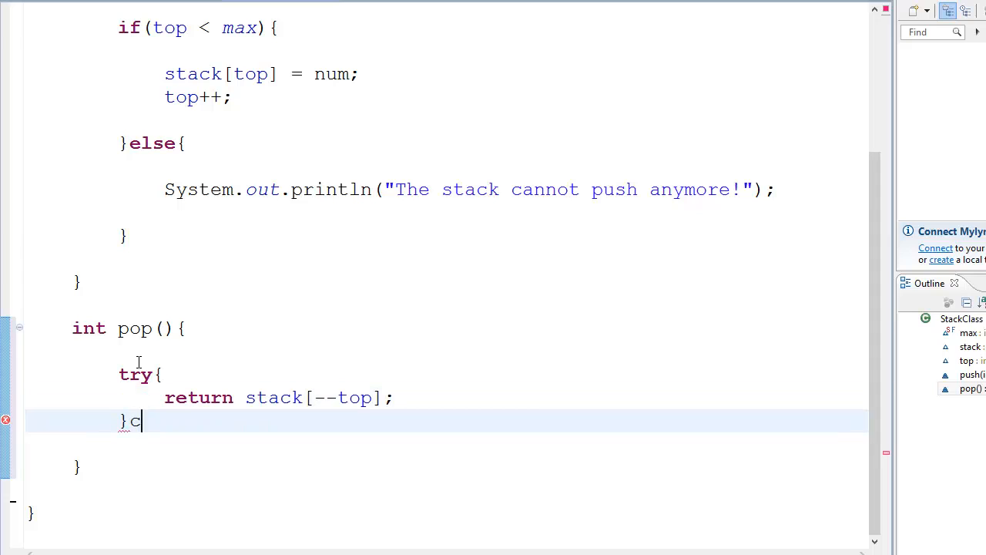
text(atch())
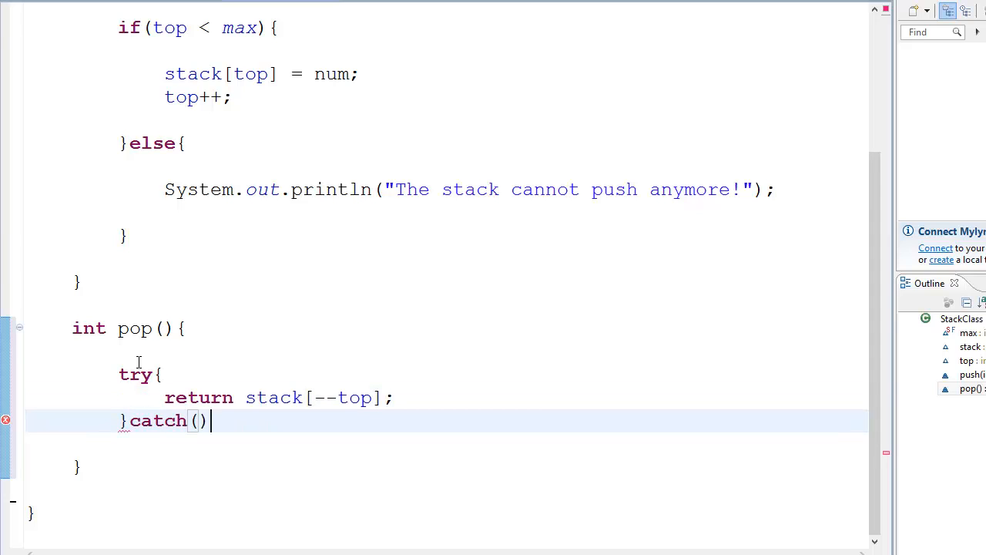
text(E)
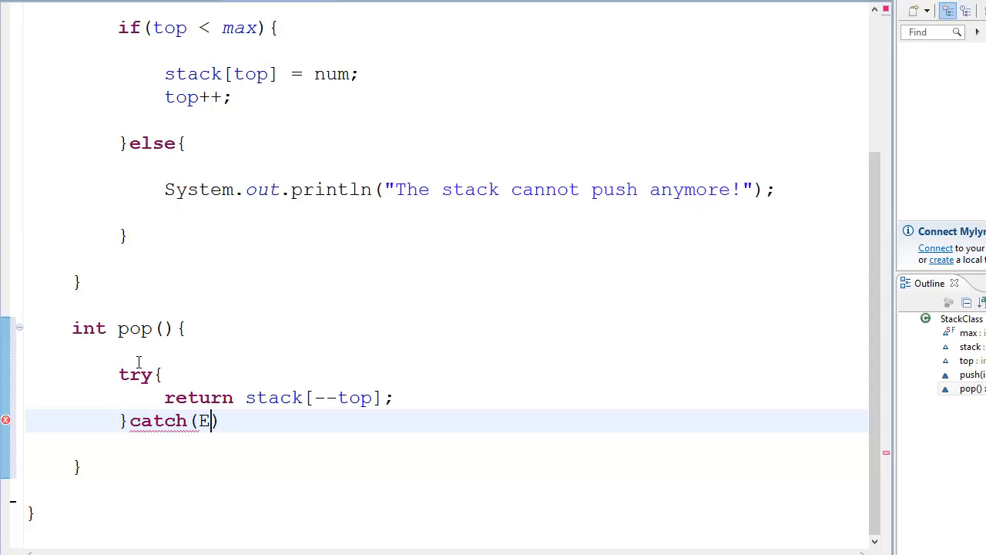
text(xception e)
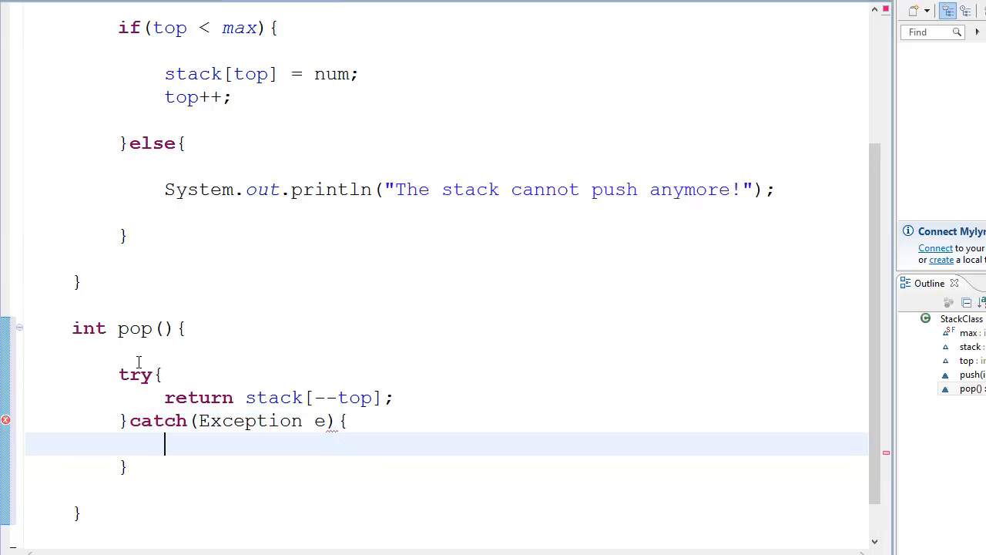
text(Syst)
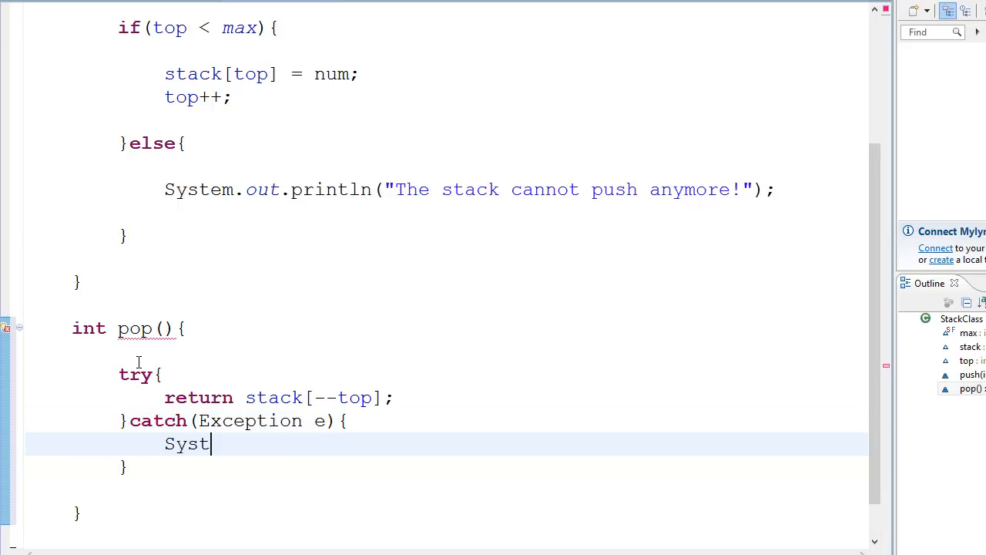
double_click(187, 443)
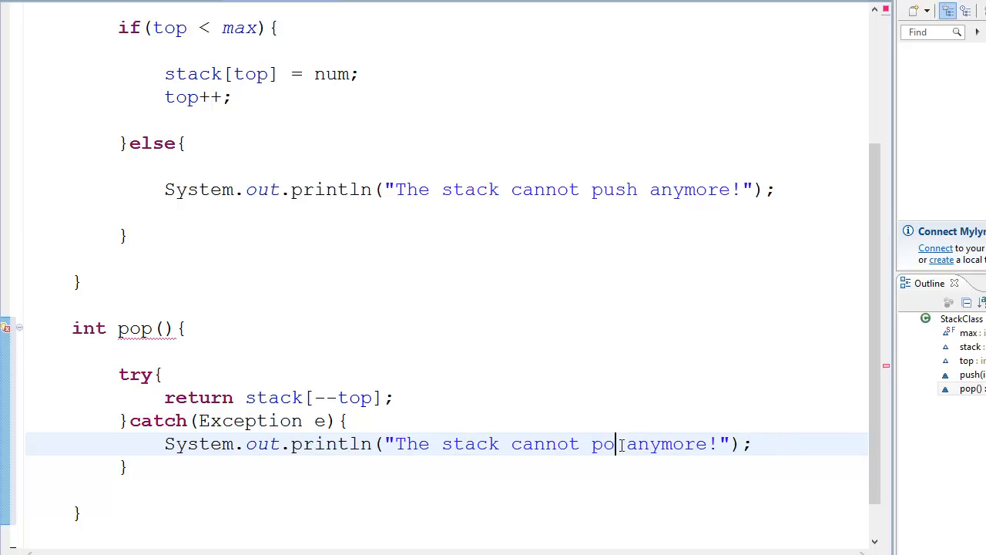
text(p)
text(return)
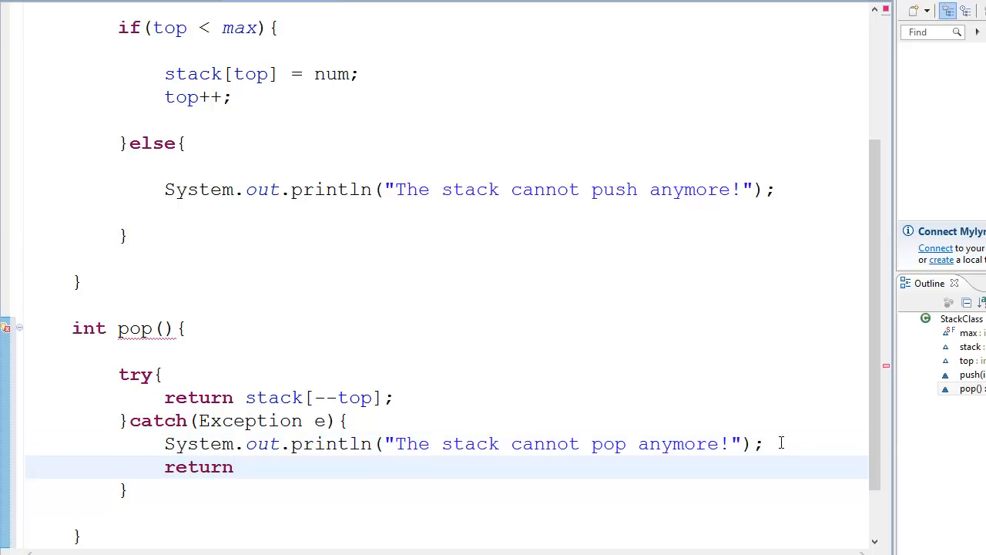
text(-1;)
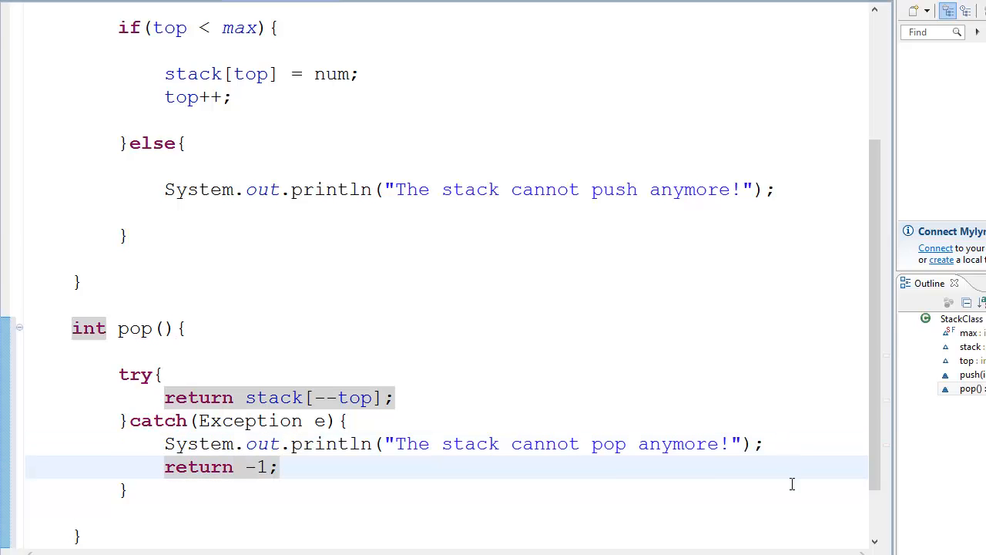
scroll(down, 3)
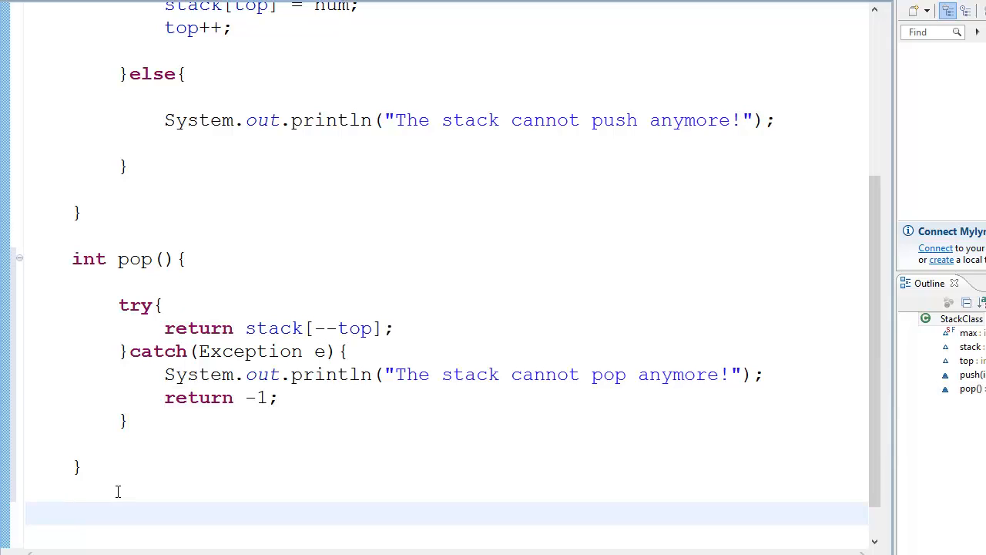
Declare 'boolean isStackFull()' with the condition if (top >= max-1)
text(bool)
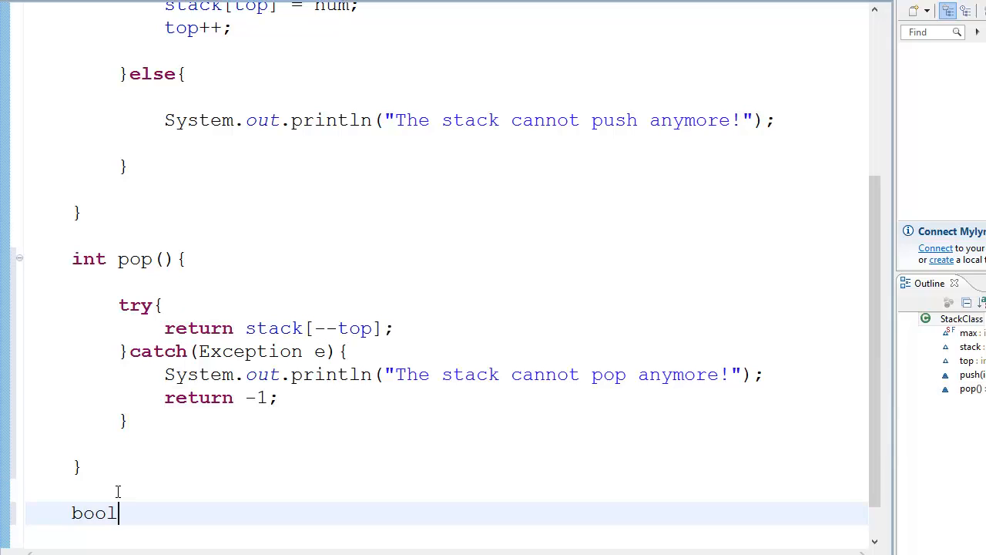
text(ean is)
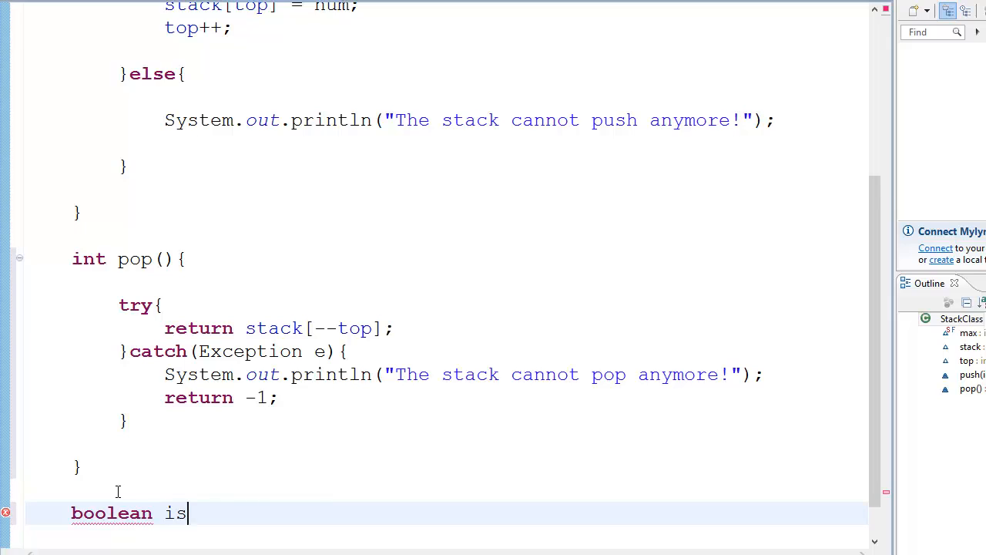
text(StackFull)
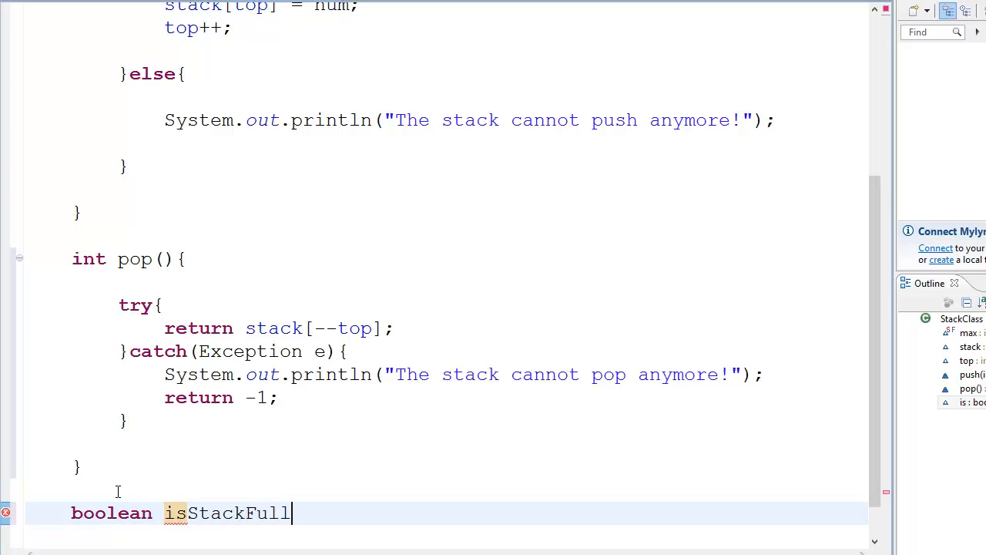
text((){)
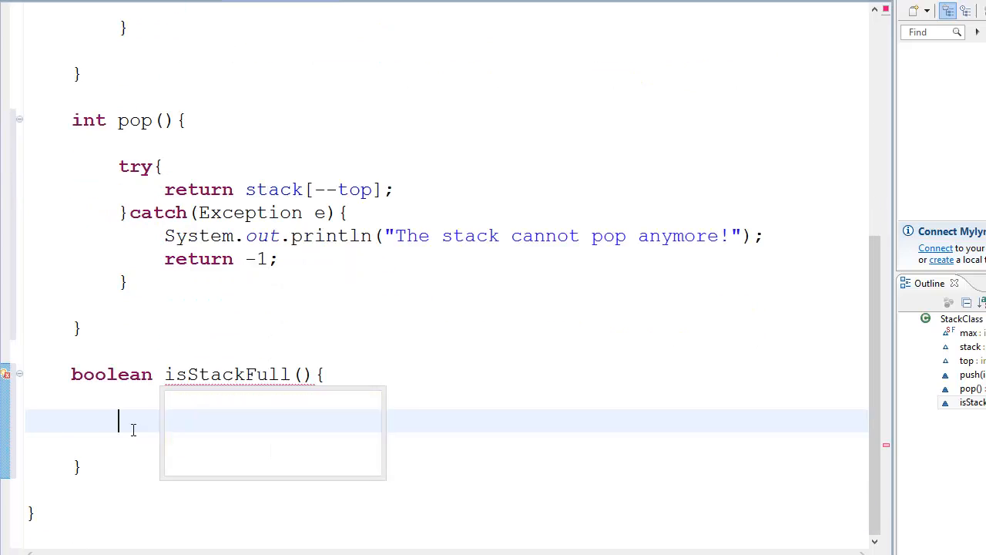
text(if)
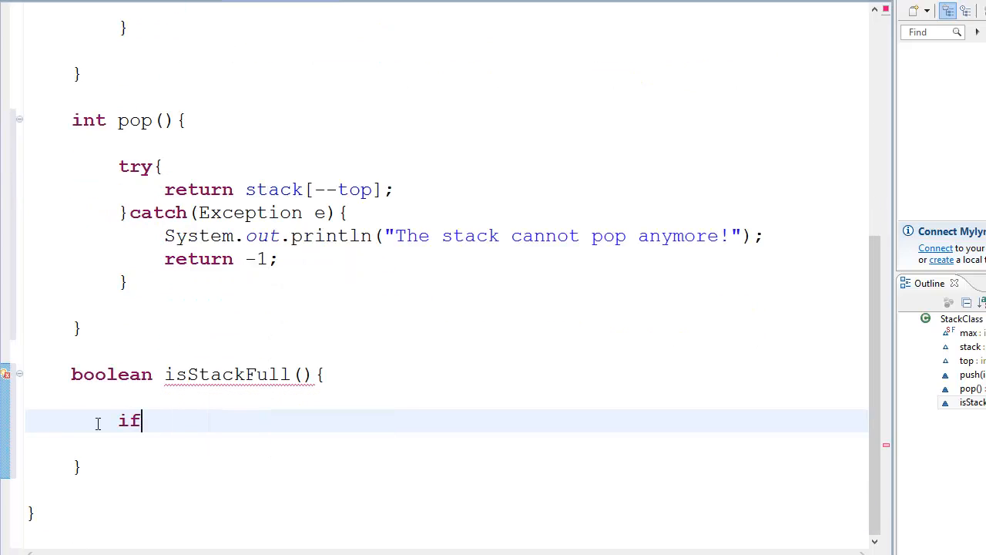
text(())
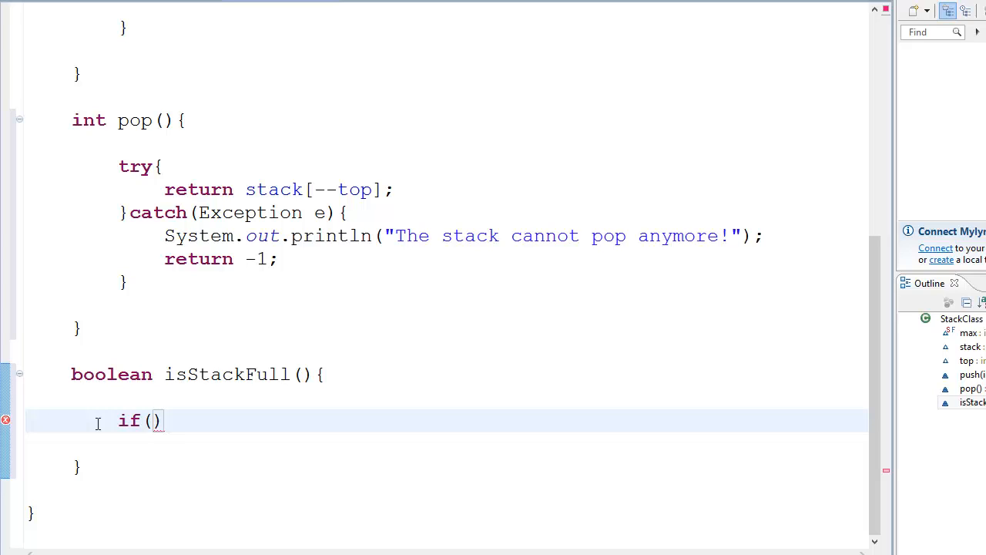
text(top)
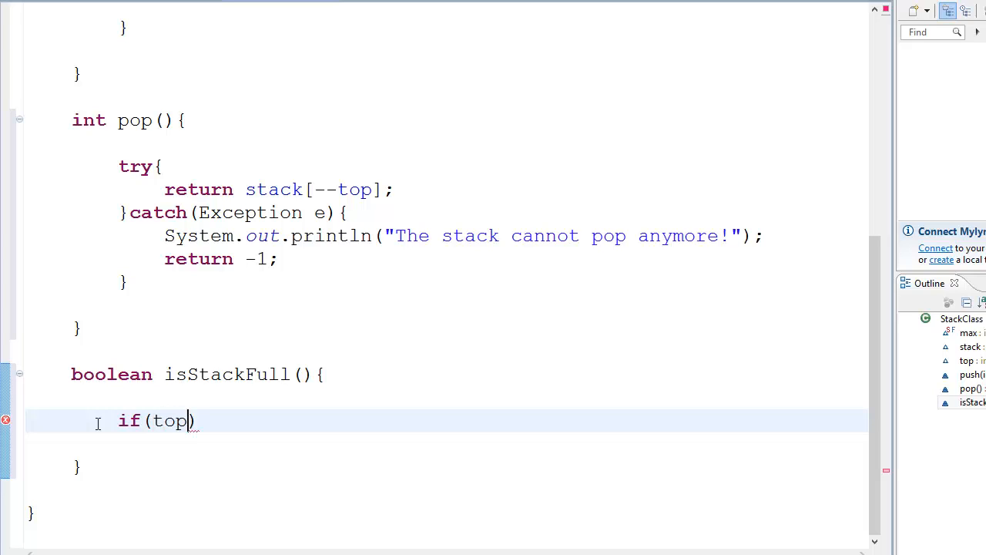
text(>max)
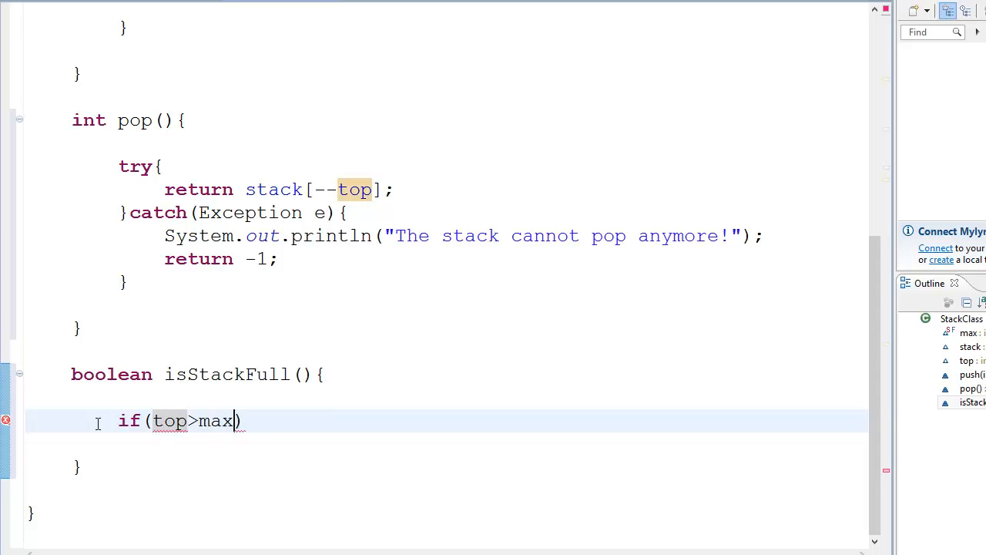
text({)
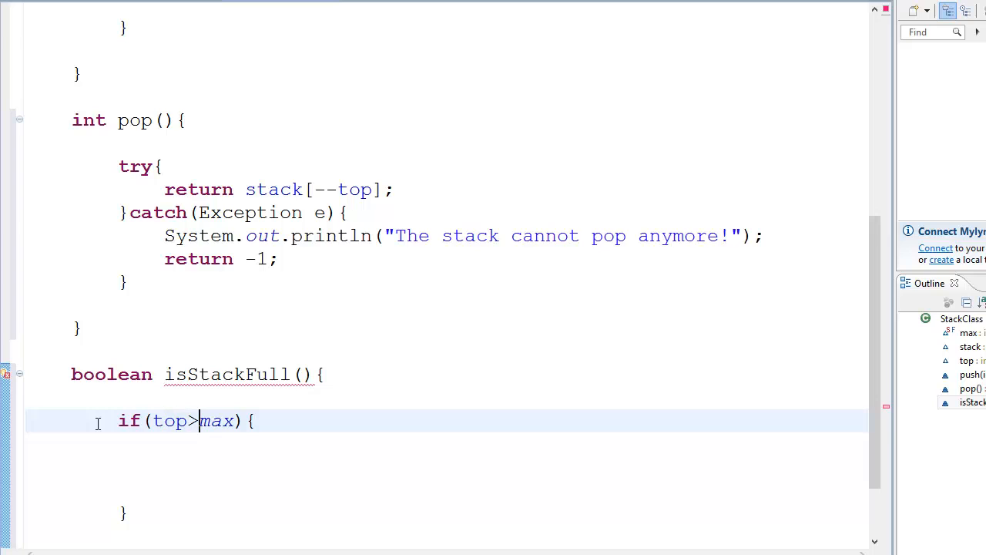
text(=)
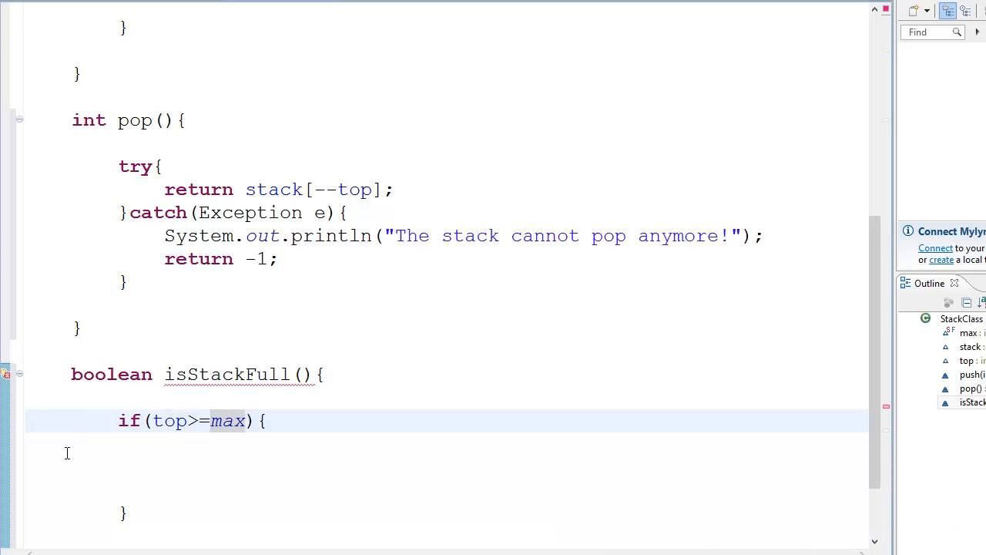
text(-1)
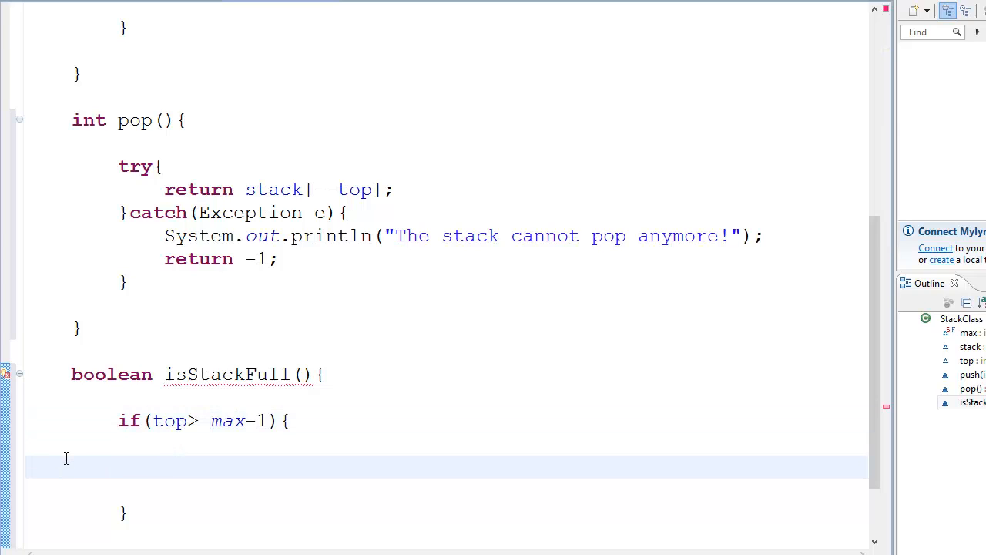
Return true in the if branch and false in the else branch
text(return trye)
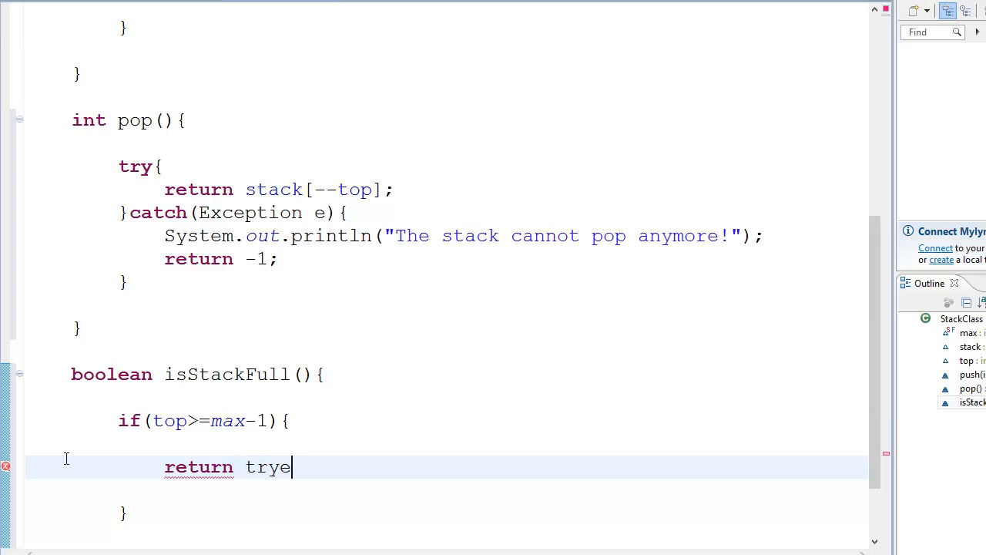
text(ul)
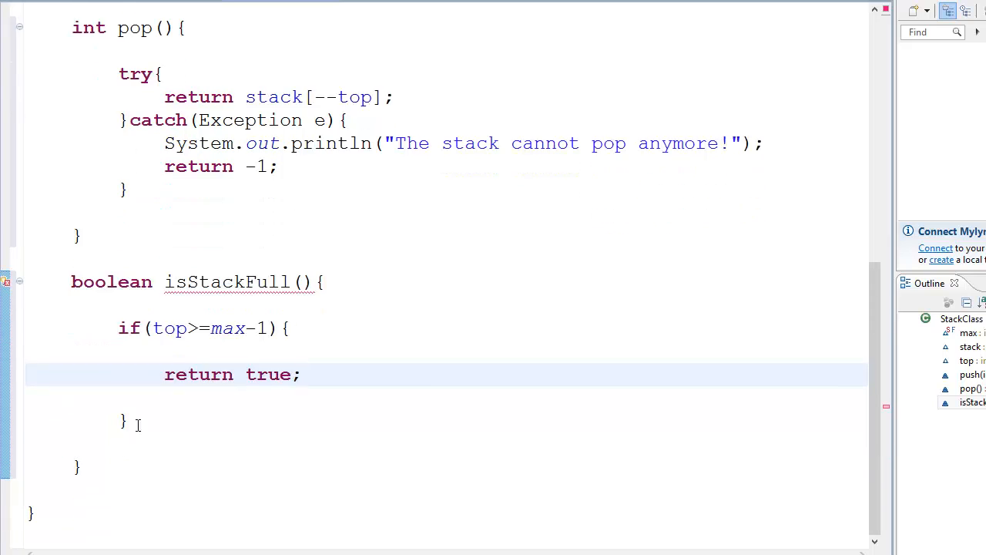
text(else{)
text(return f)
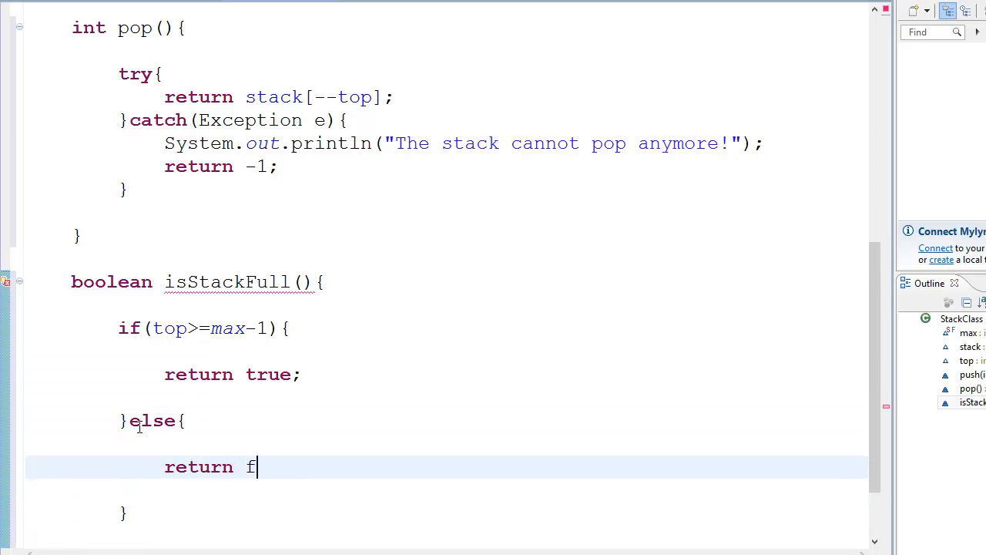
text(alse;)
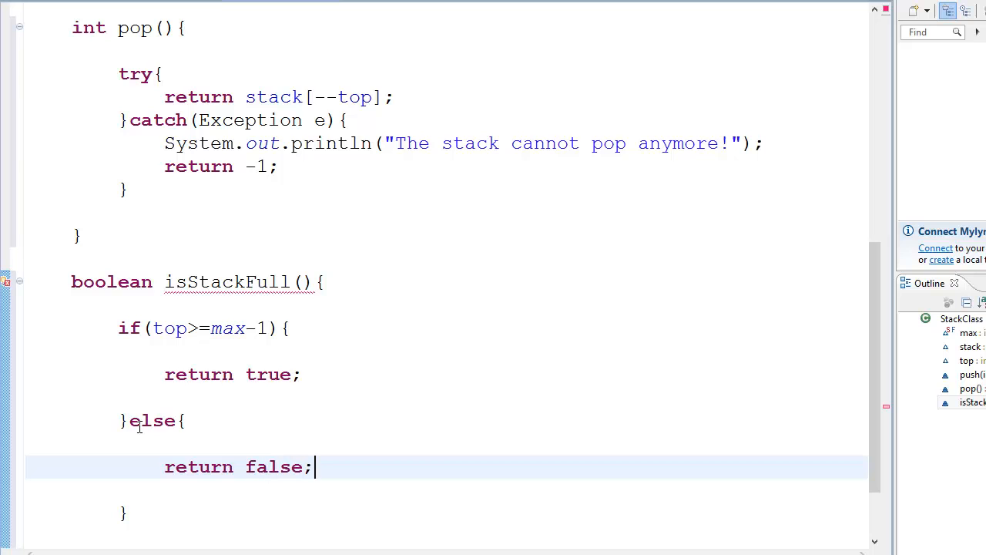
Scroll through the finished StackClass code to review push, pop and isStackFull
scroll(up, 3)
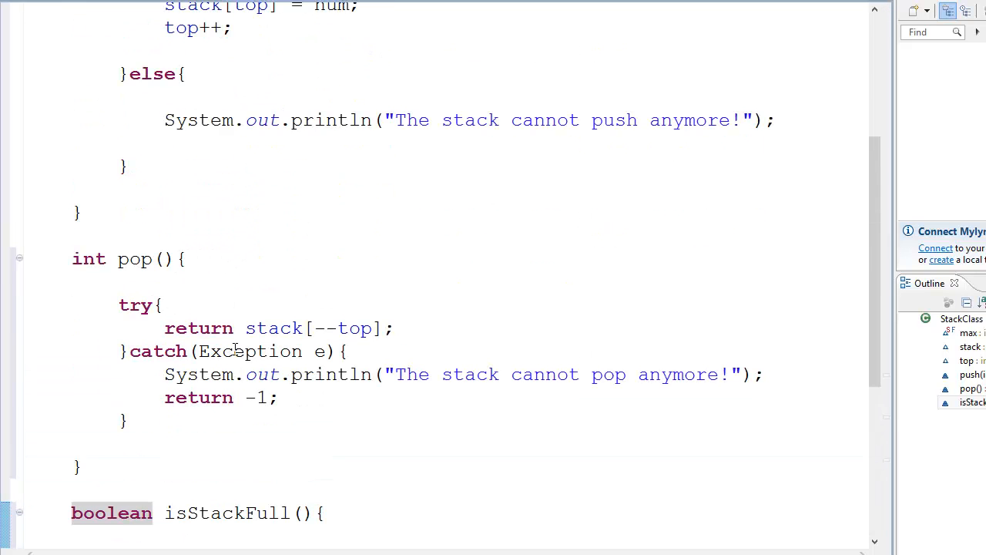
scroll(down, 3)
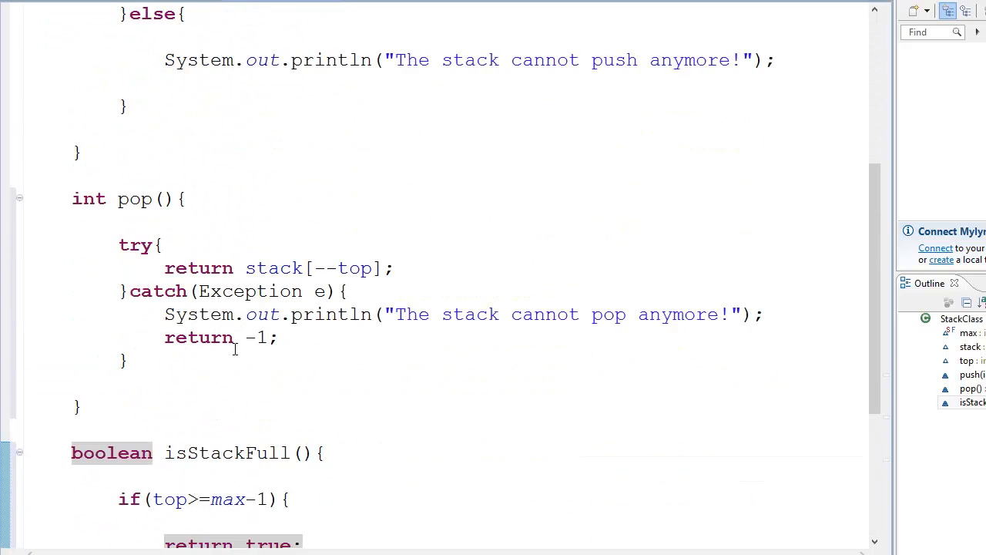
scroll(up, 3)
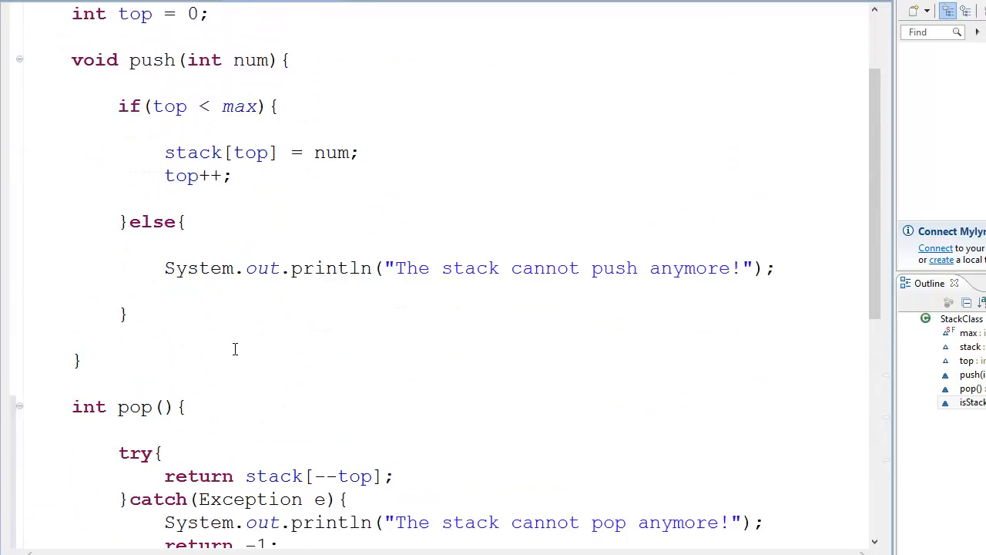
scroll(up, 3)
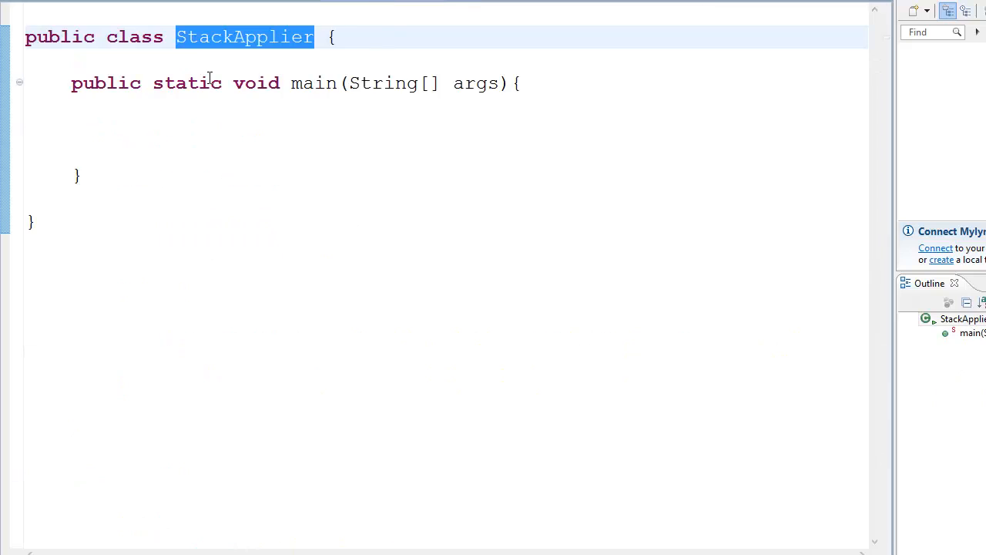
In main, declare 'StackClass stack = new StackClass();'
click(118, 130)
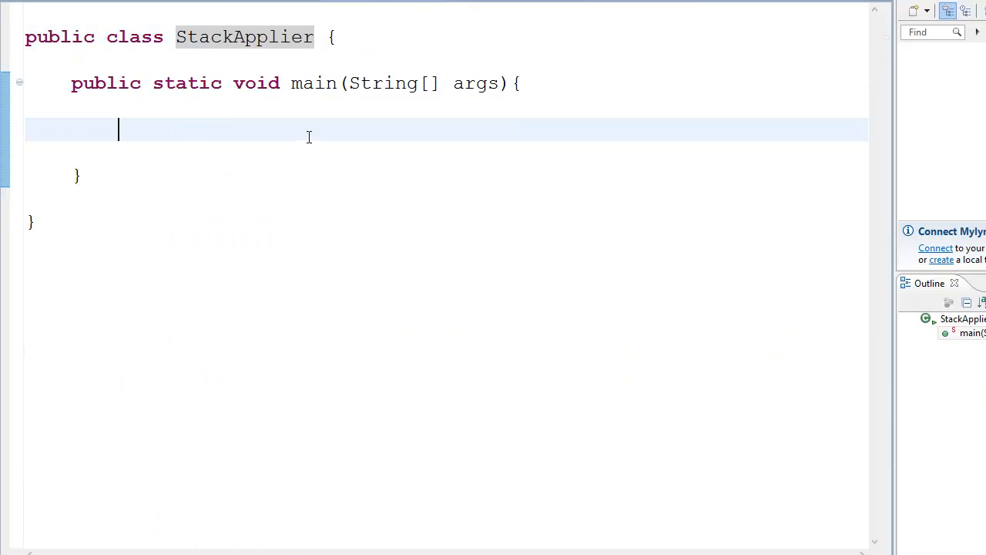
mouse_move(373, 169)
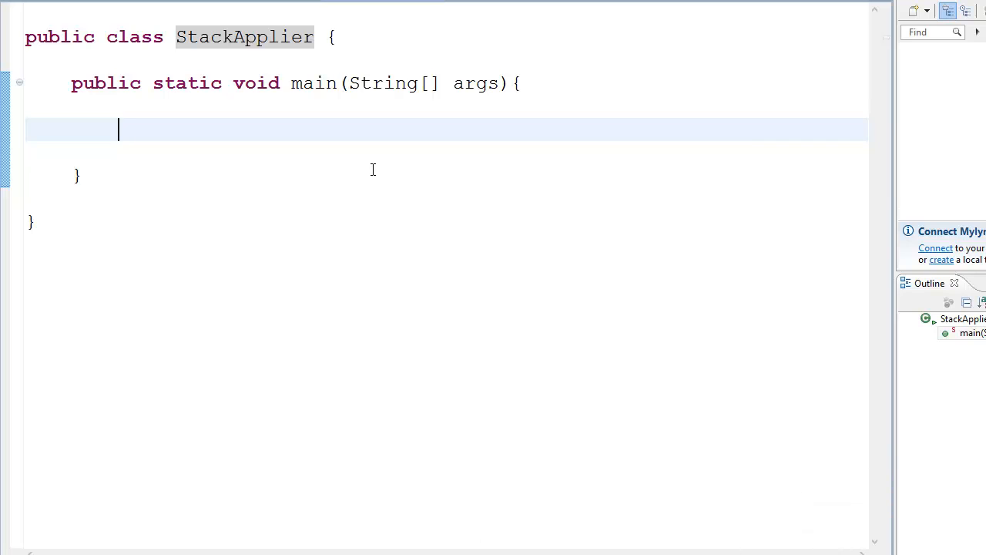
text(s)
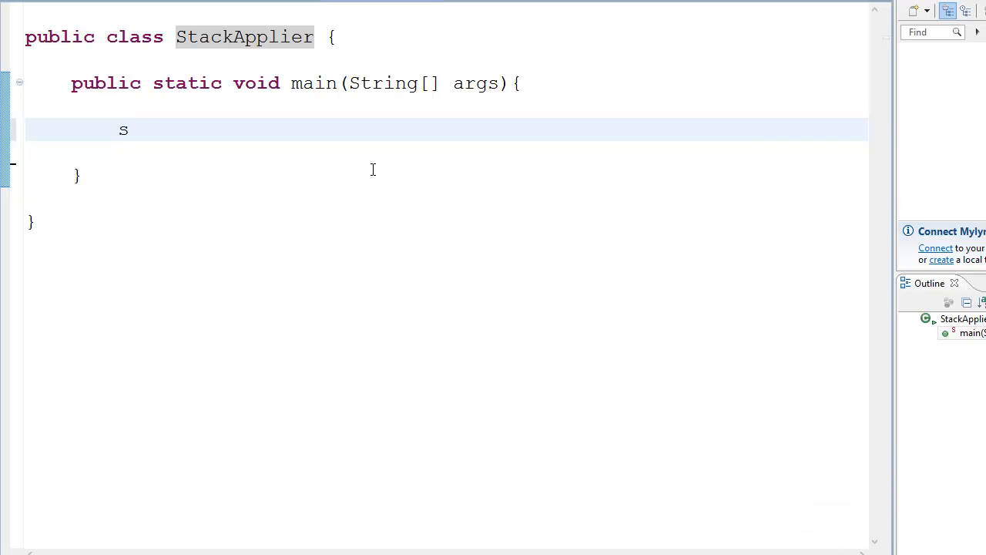
text(tack)
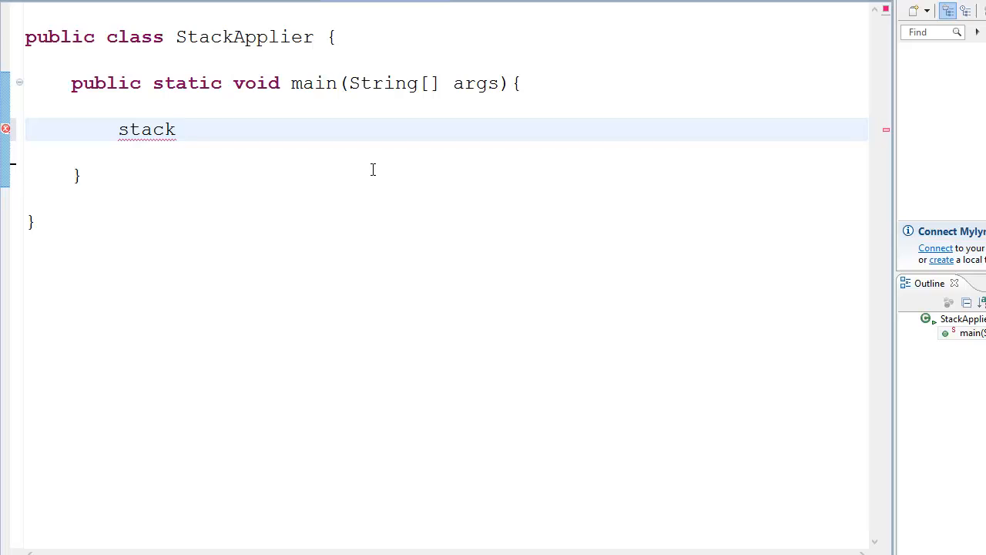
text(Stac)
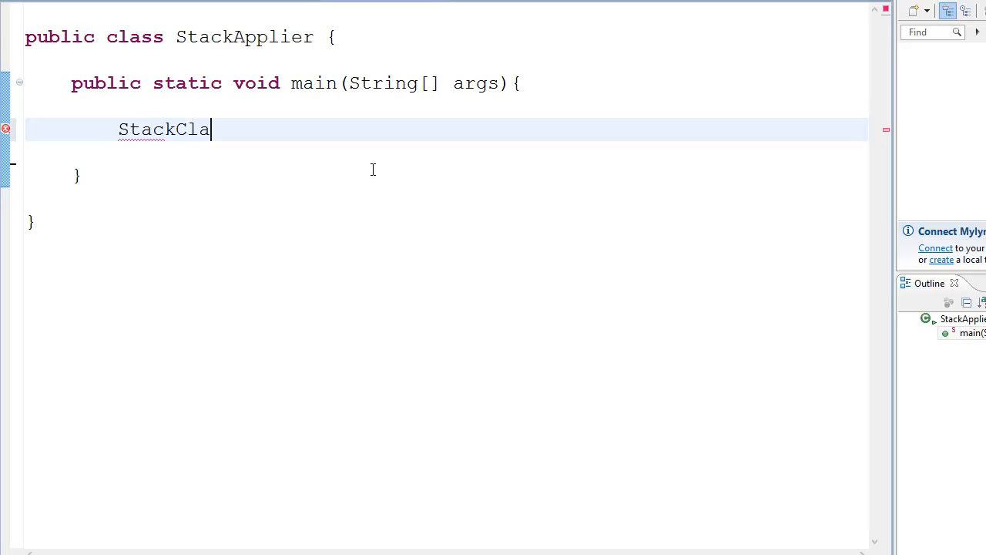
text(ss stack =)
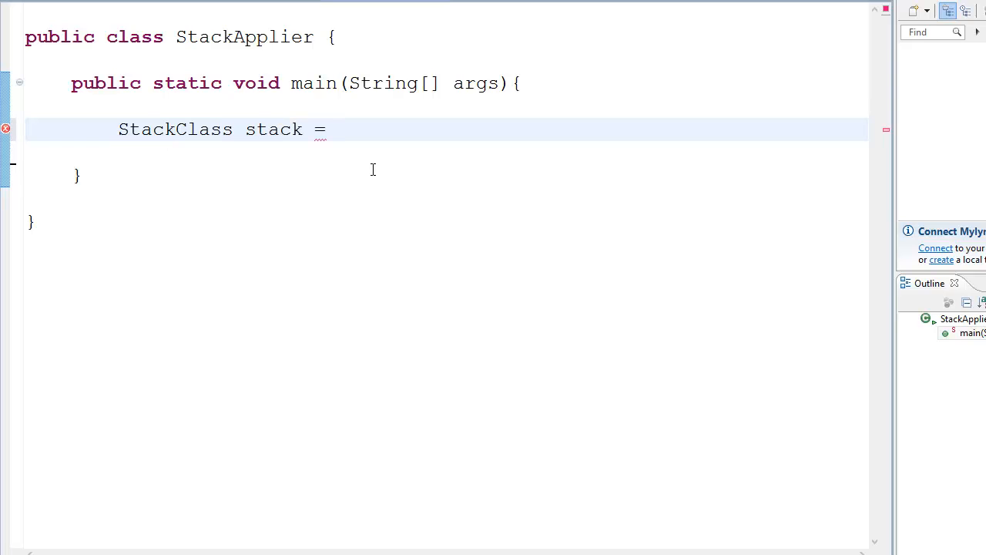
text(new Stack)
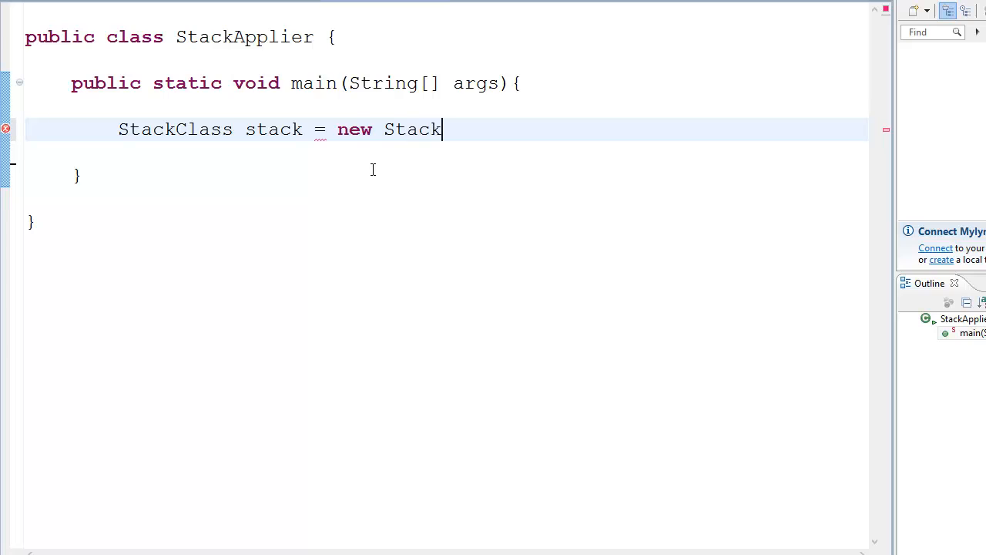
text(Class)
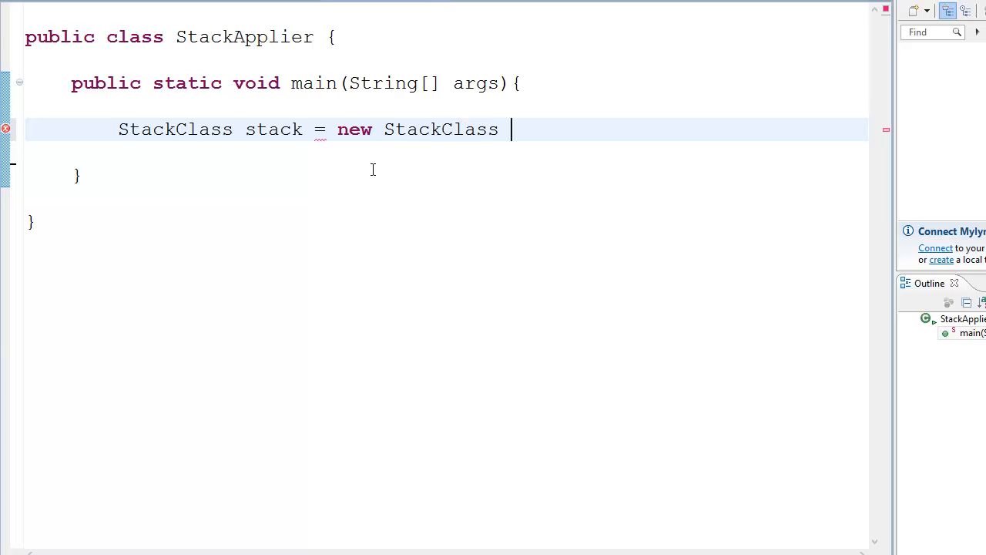
text(();)
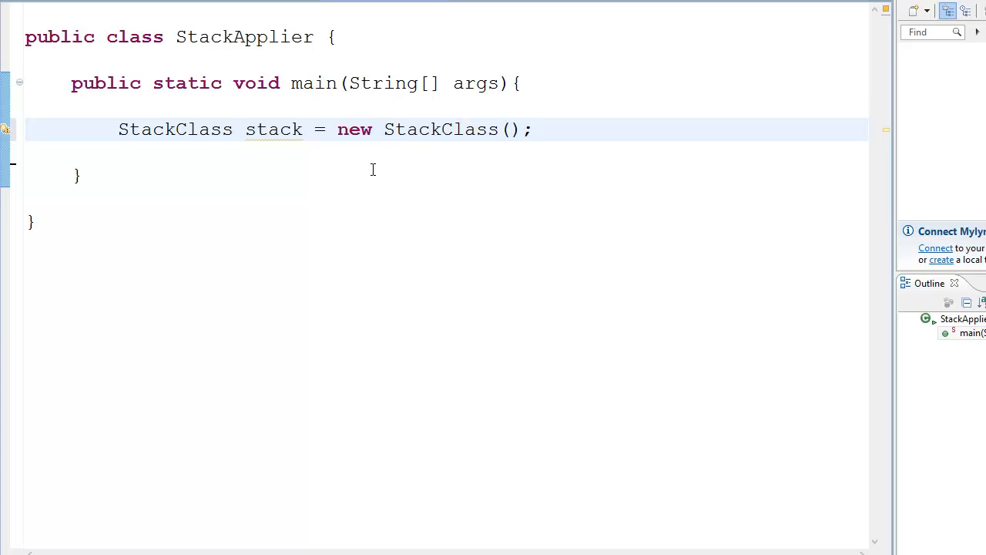
Add stack.push calls and System.out.println(stack.pop()) lines using autocomplete
text(s)
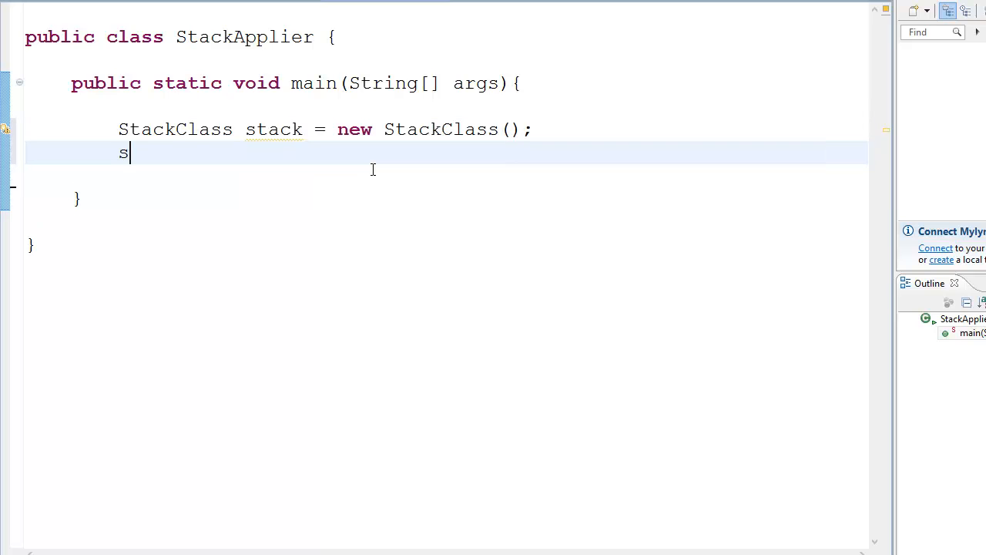
text(tack.push(30);)
text(Syste)
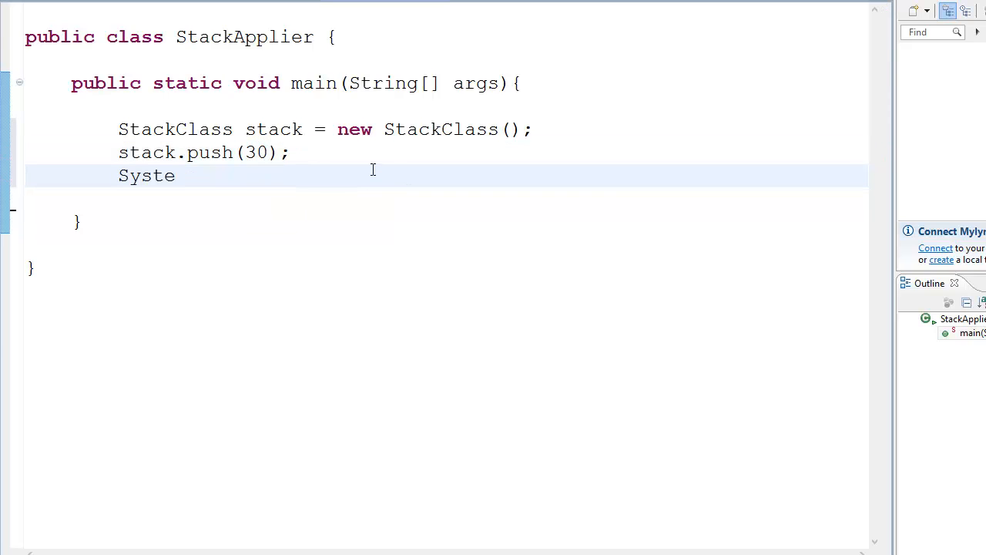
text(m.out.println("The stack cannot push anymore!");)
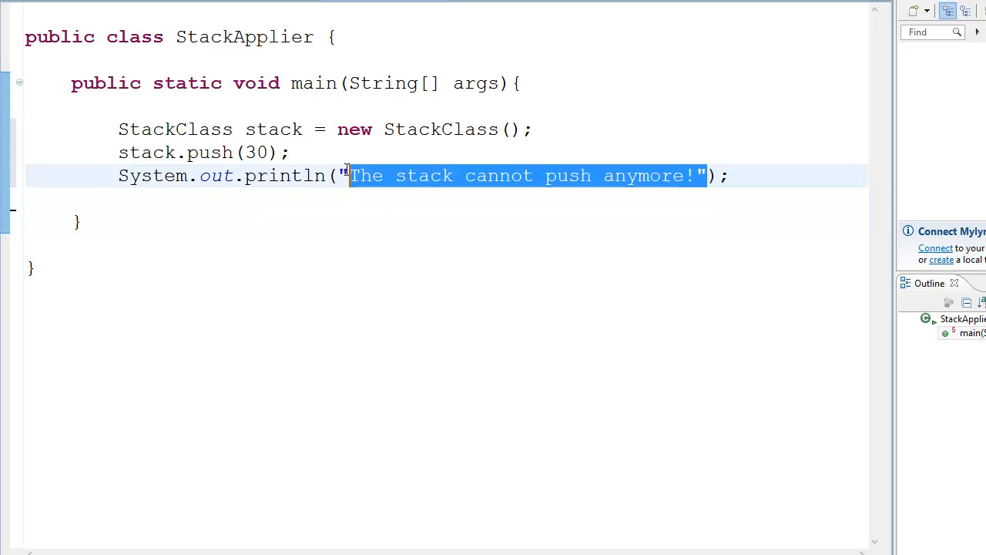
key(Delete)
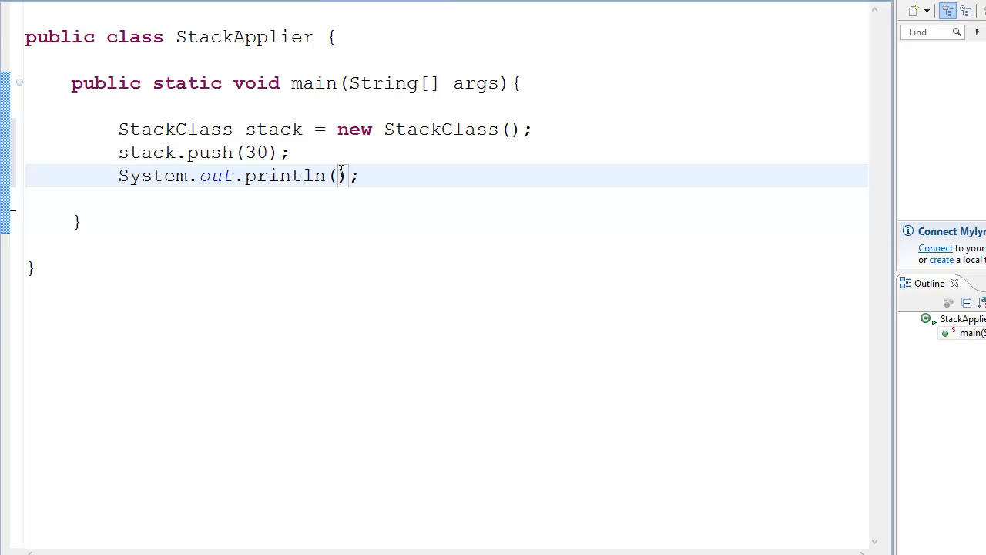
text(stack.p)
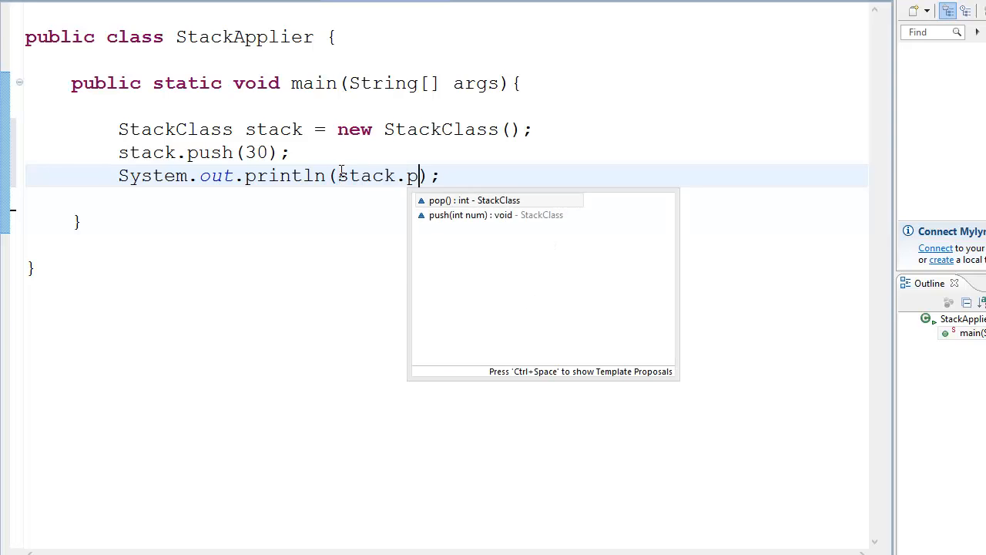
click(473, 200)
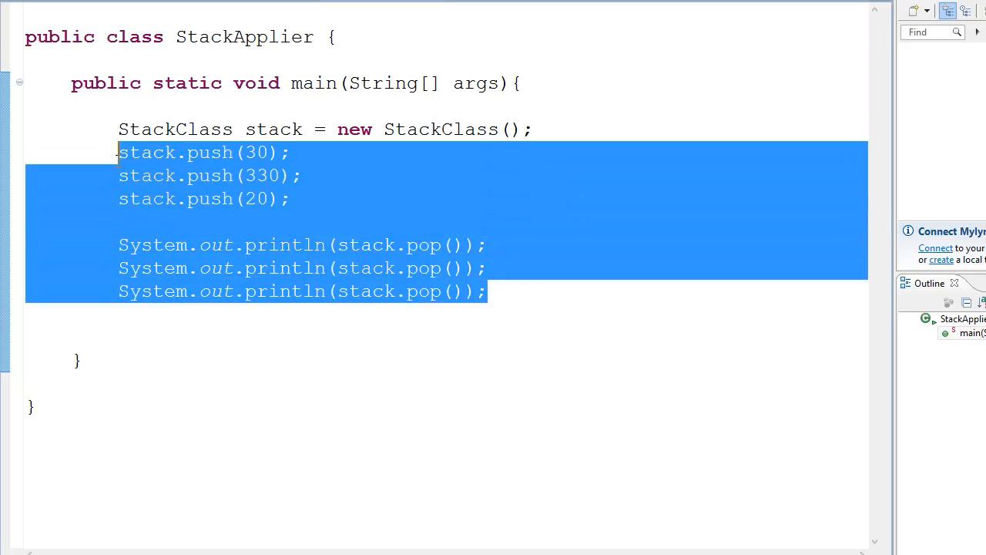
Replace the push/pop lines with println(stack.pop()==-1 ? "Stack is Empty" : "Stack is Not empty!")
key(Delete)
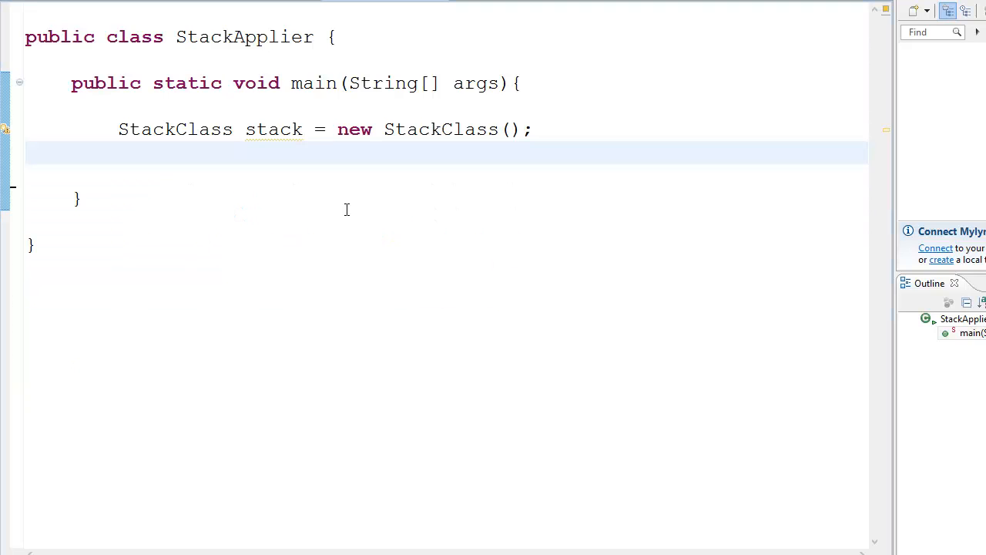
text(System.out.println(stack.pop());)
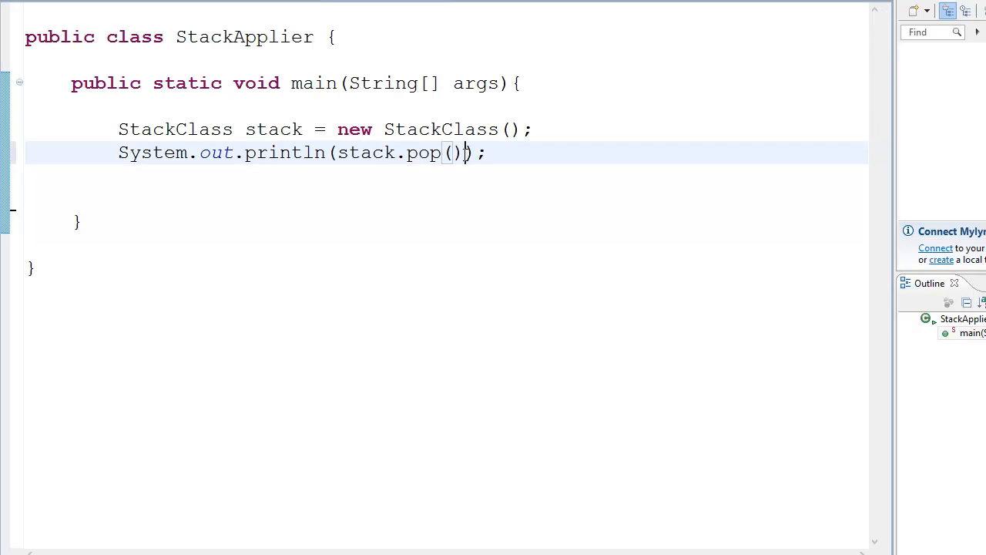
text(==-1)
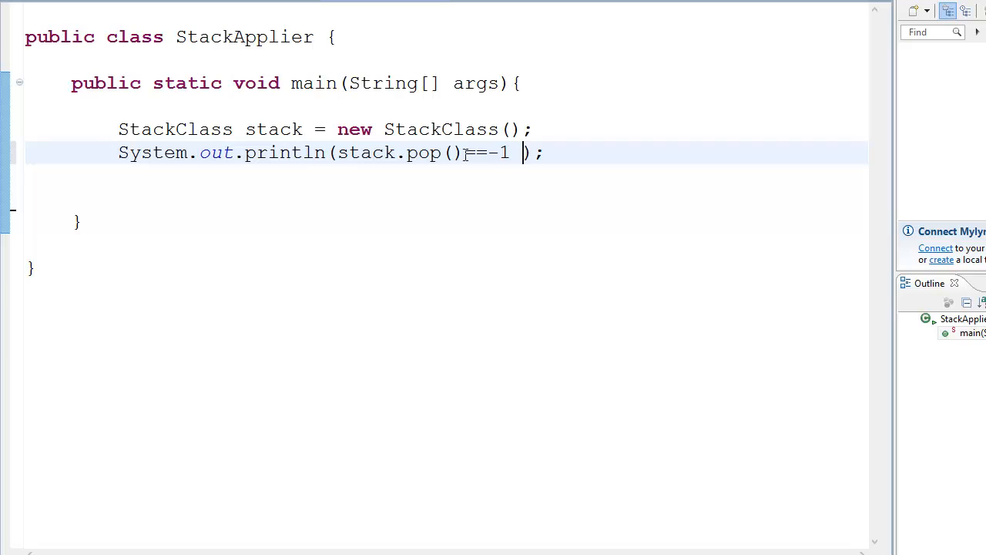
text(? "")
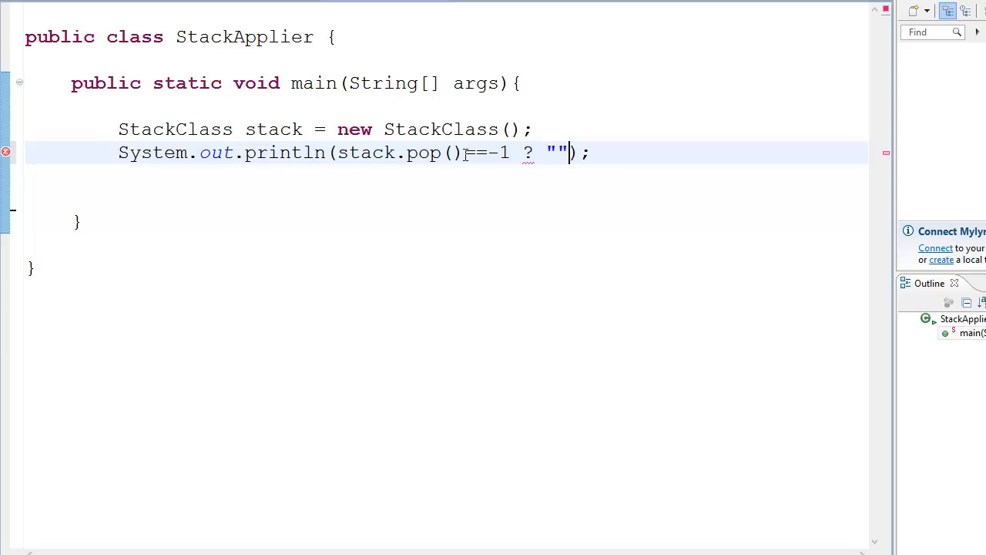
text(Stack is)
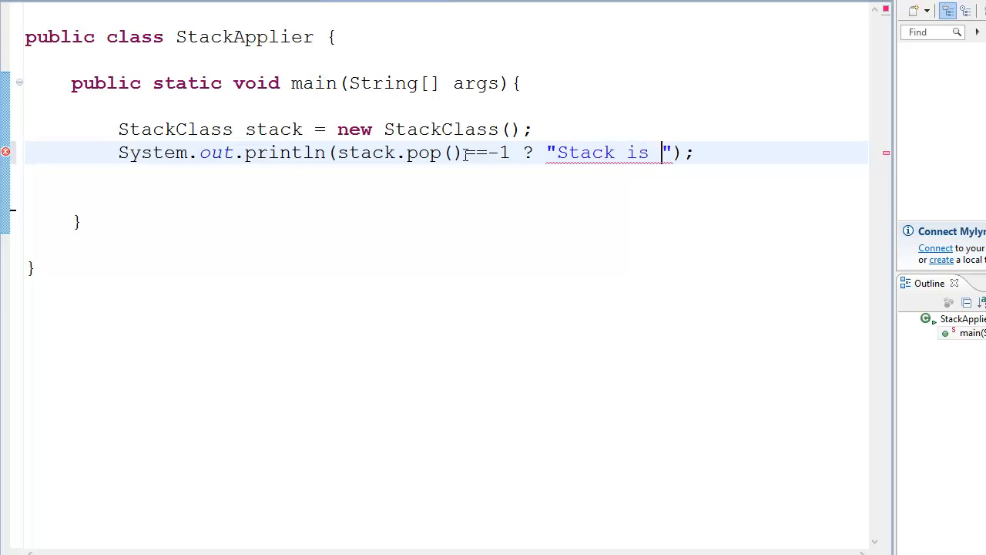
text(Empty)
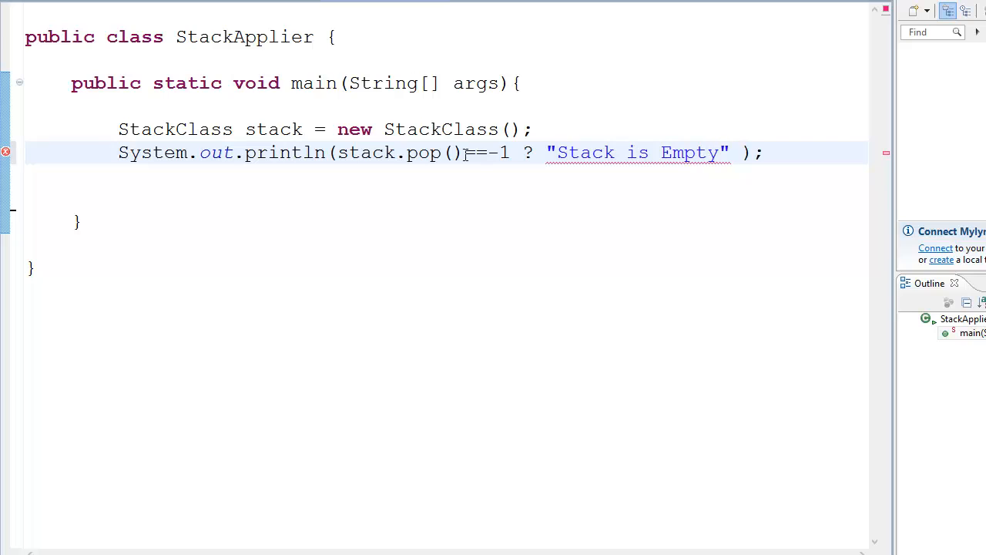
text(: "Stack is Not)
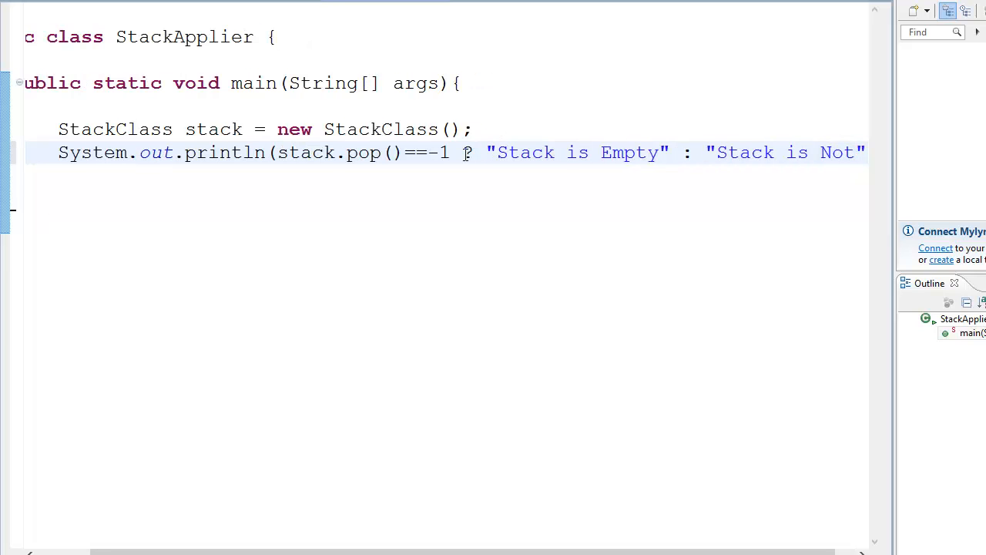
text(empty)
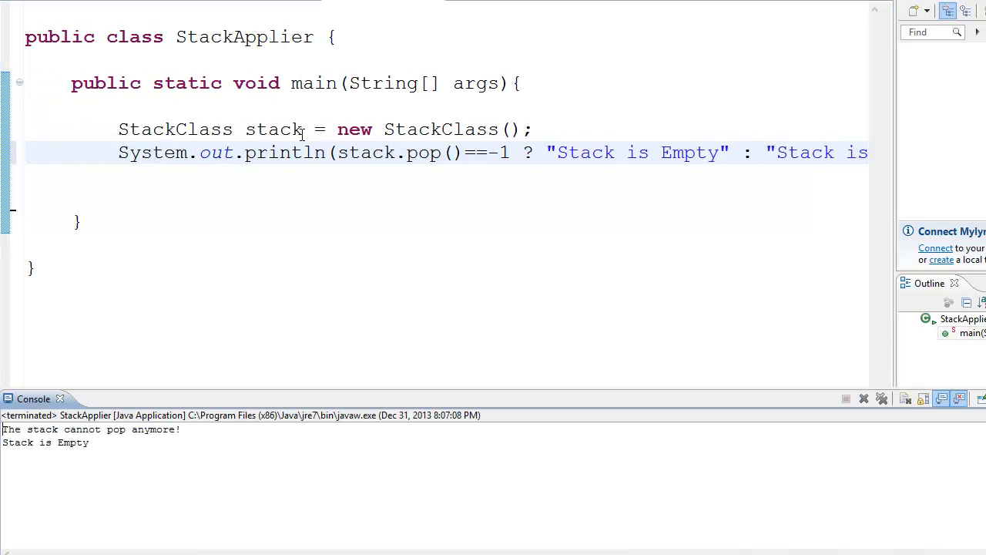
Wrap stack.pop()==-1 in its own parentheses and select that parenthesised condition
double_click(45, 442)
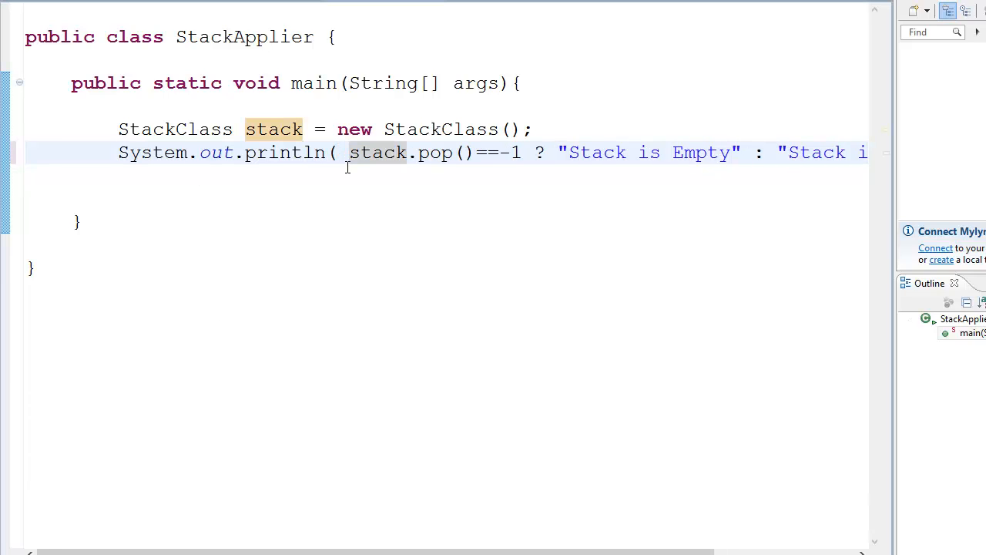
text(()
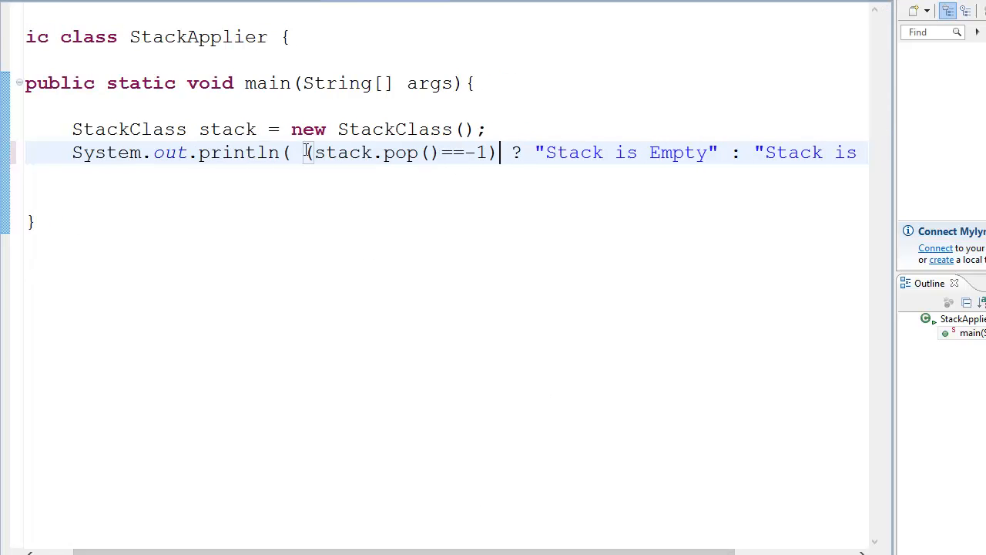
drag(304, 152, 499, 151)
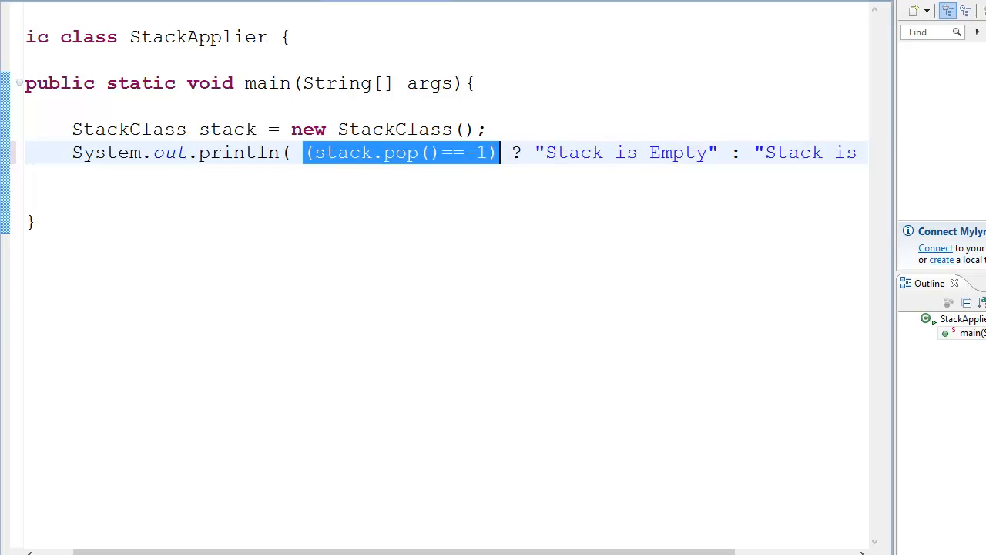
scroll(right, 3)
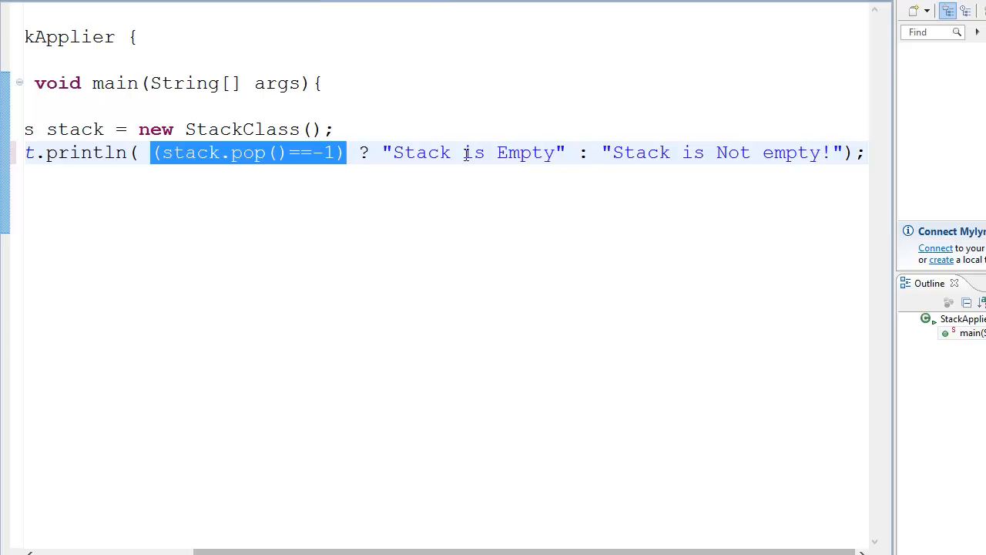
double_click(640, 152)
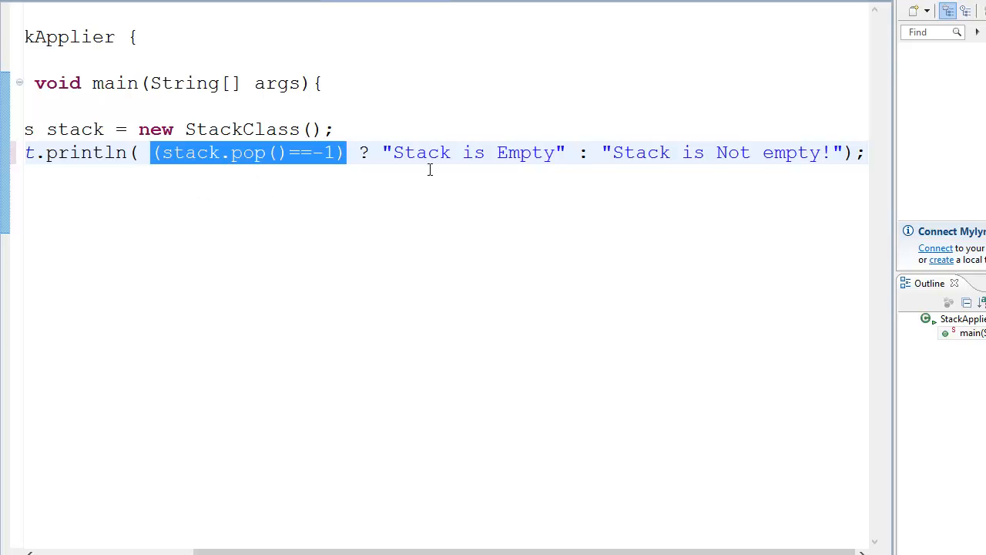
double_click(472, 151)
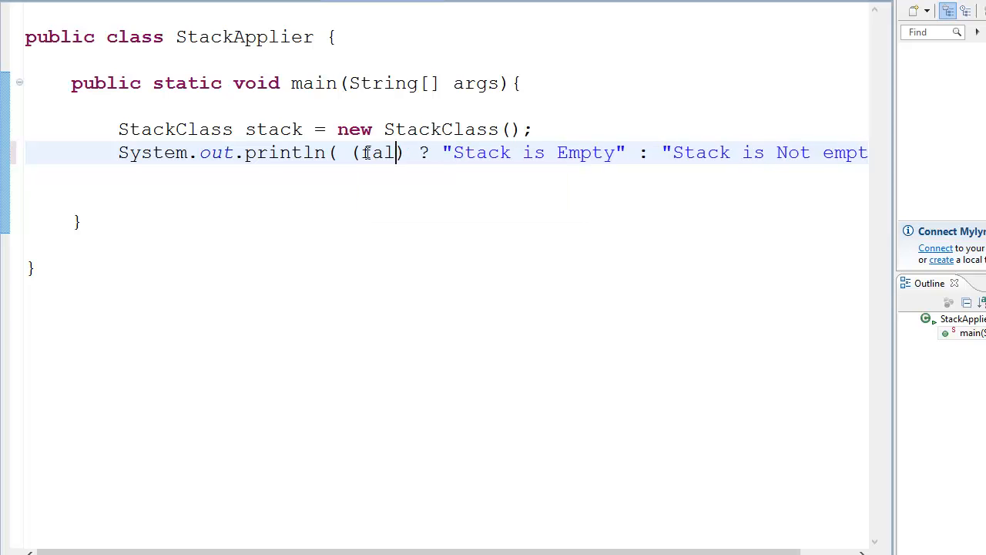
Finish overwriting the ternary condition with the literal false
text(se)
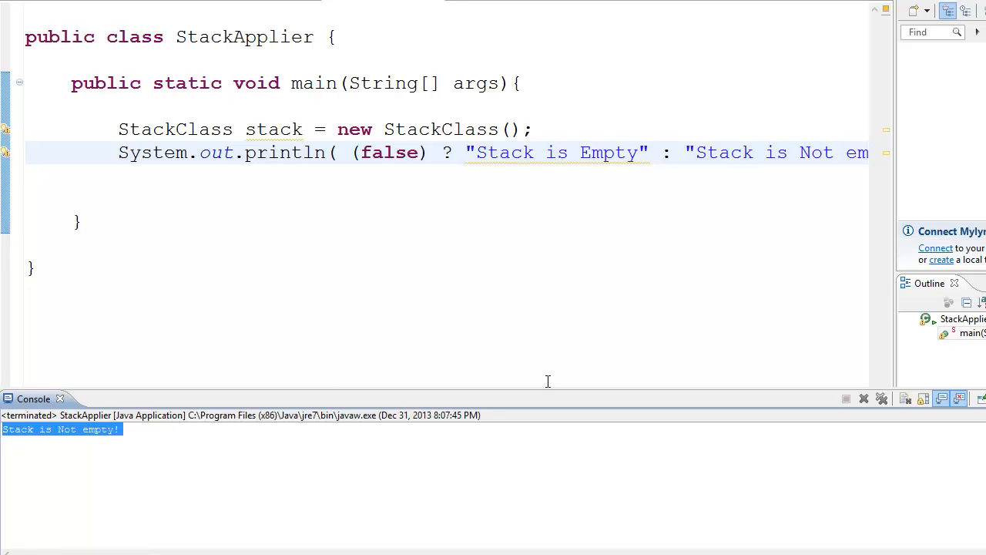
mouse_move(290, 94)
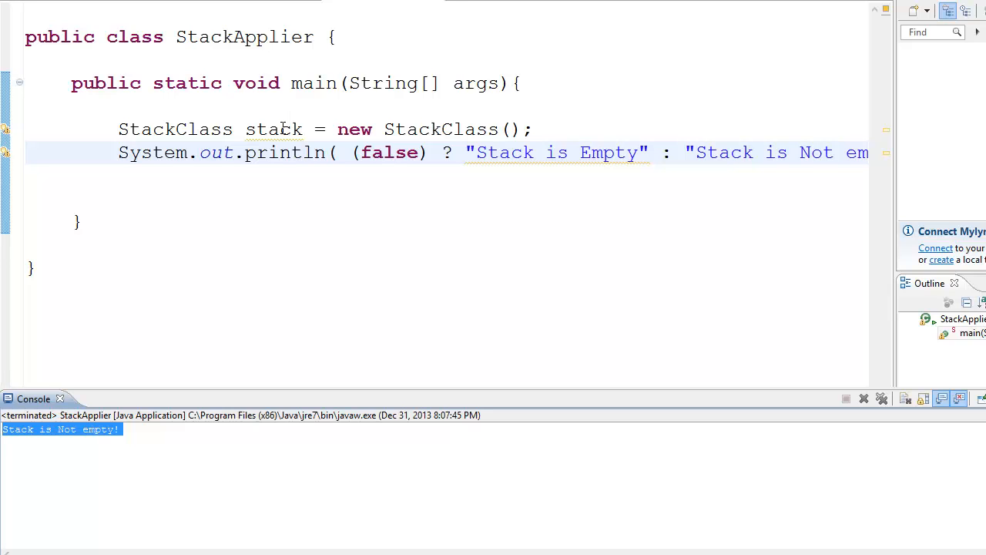
mouse_move(603, 119)
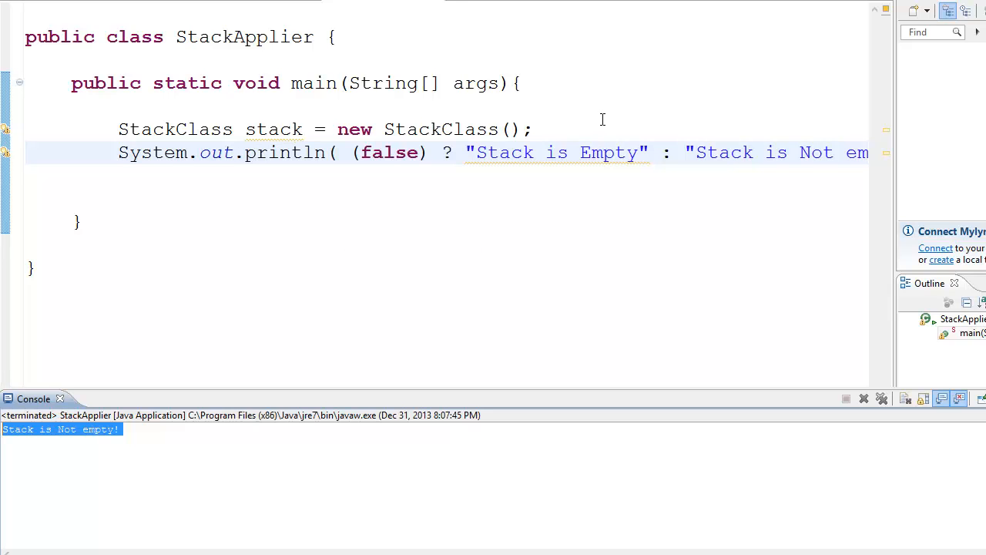